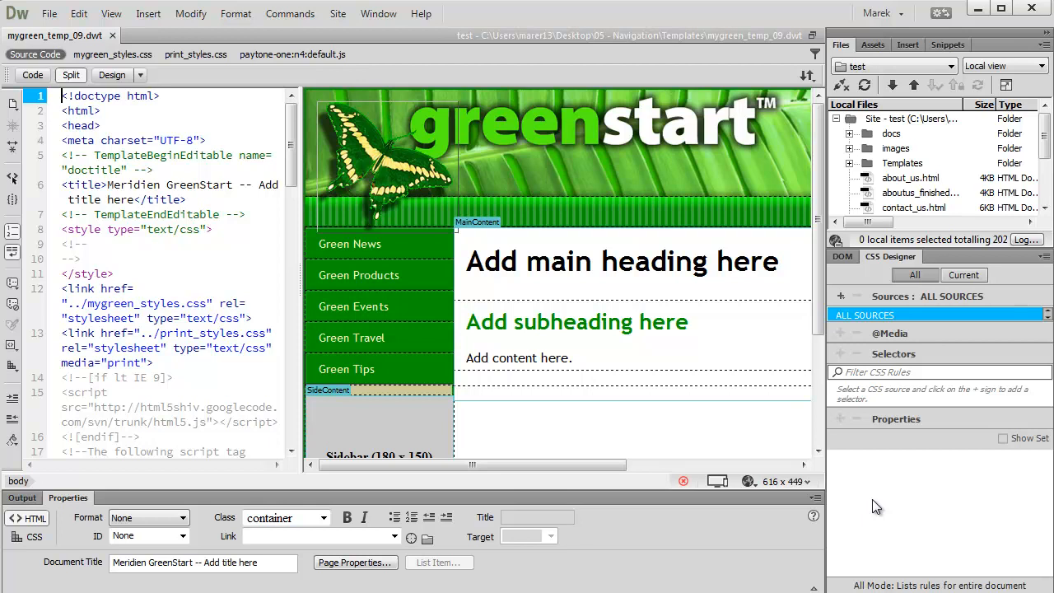
{"action": "mouse_move", "coordinate": [915, 520]}
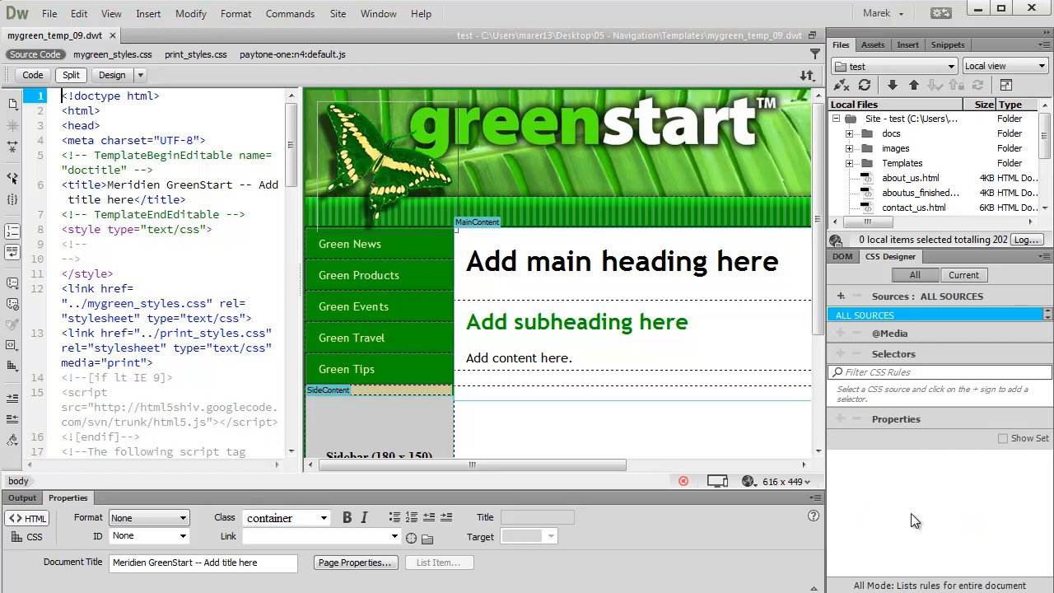
{"action": "mouse_move", "coordinate": [904, 489]}
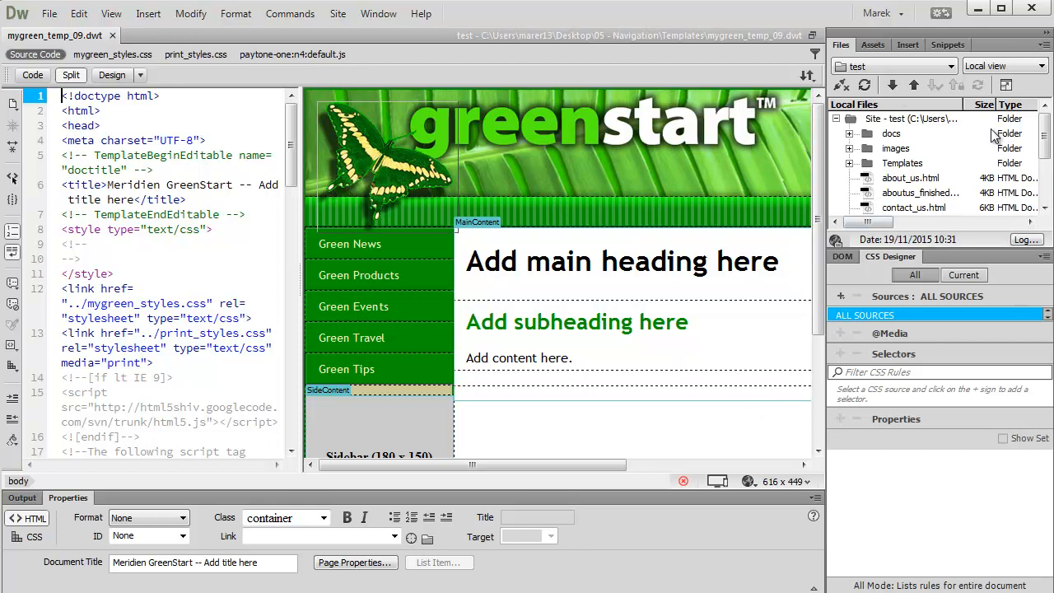
Delete the butterfly image from the template header and place the cursor in the heading
{"action": "left_click", "coordinate": [919, 192]}
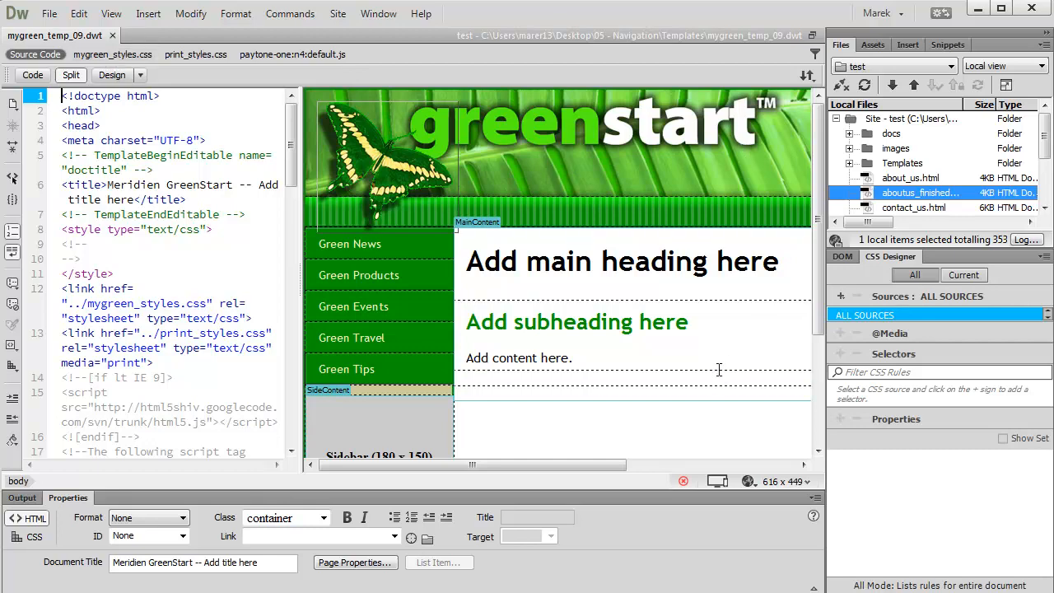
{"action": "left_click", "coordinate": [383, 165]}
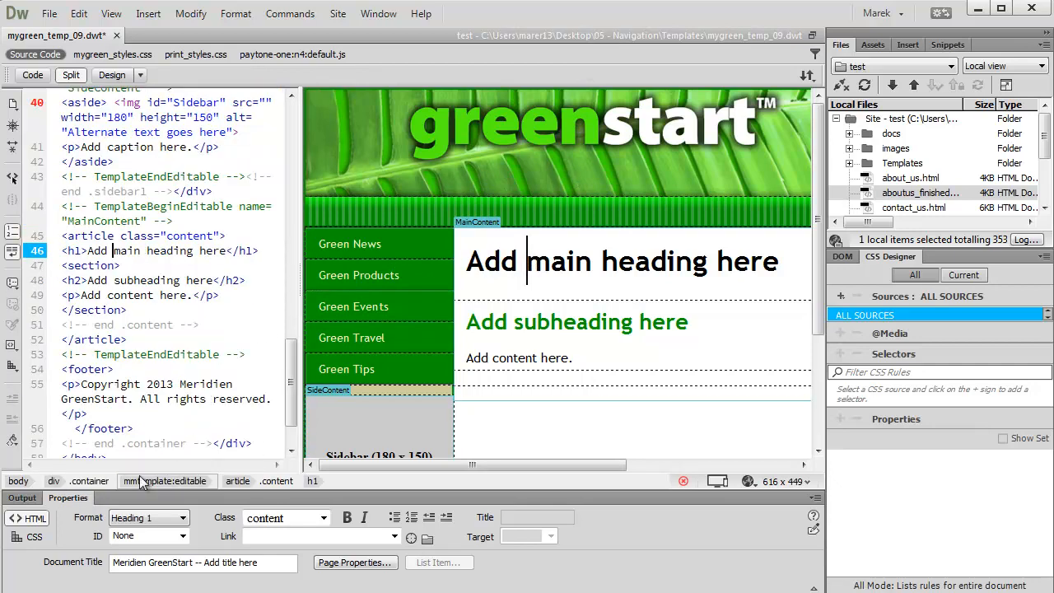
Insert a div classed 'animation' before the container div and begin a new .animation CSS rule
{"action": "left_click", "coordinate": [112, 75]}
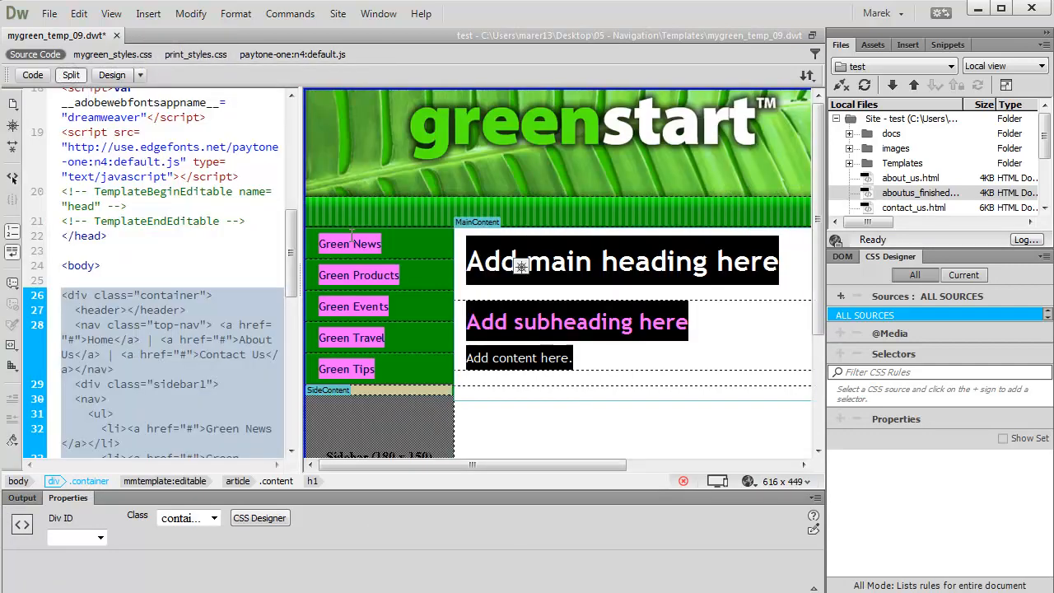
{"action": "left_click", "coordinate": [89, 282]}
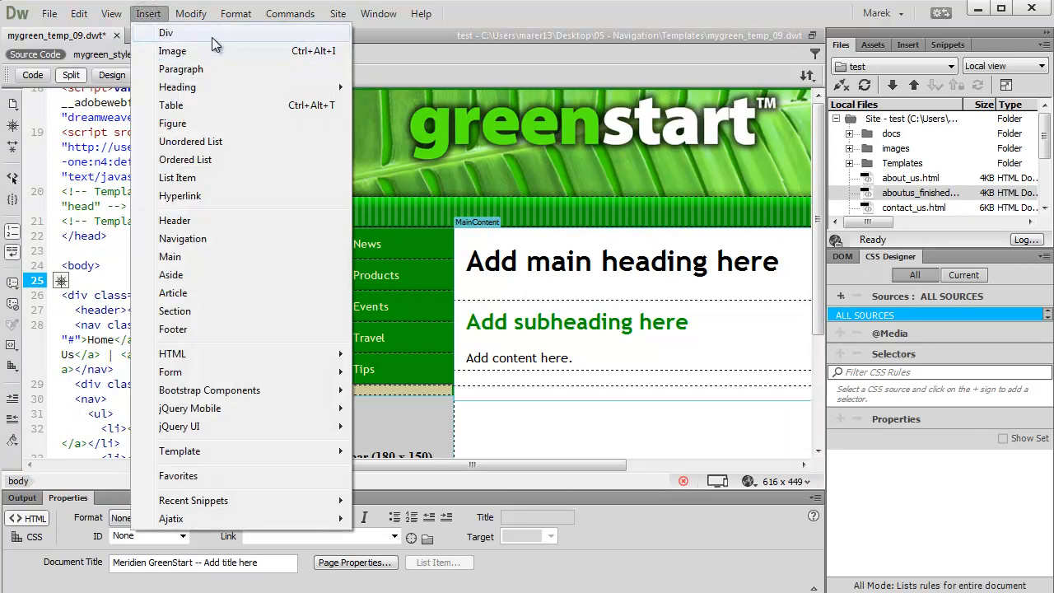
{"action": "left_click", "coordinate": [166, 32]}
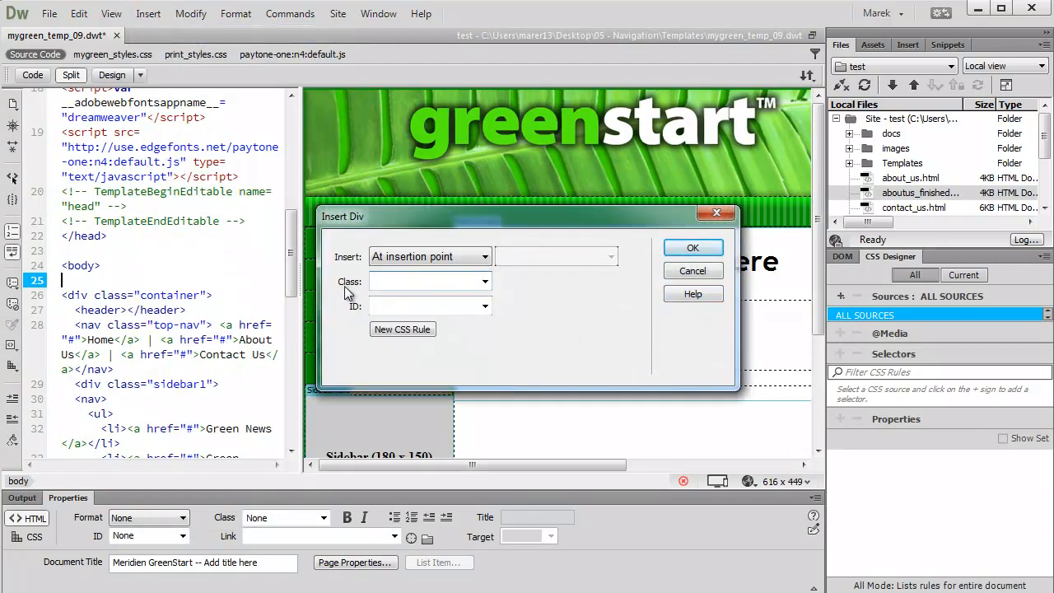
{"action": "type", "text": "animat"}
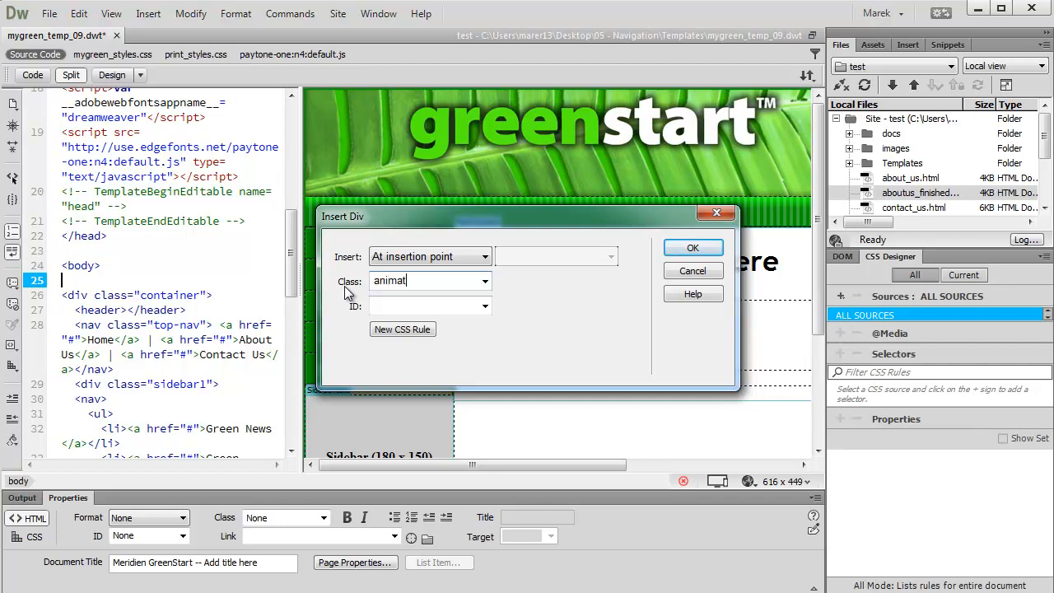
{"action": "type", "text": "ion"}
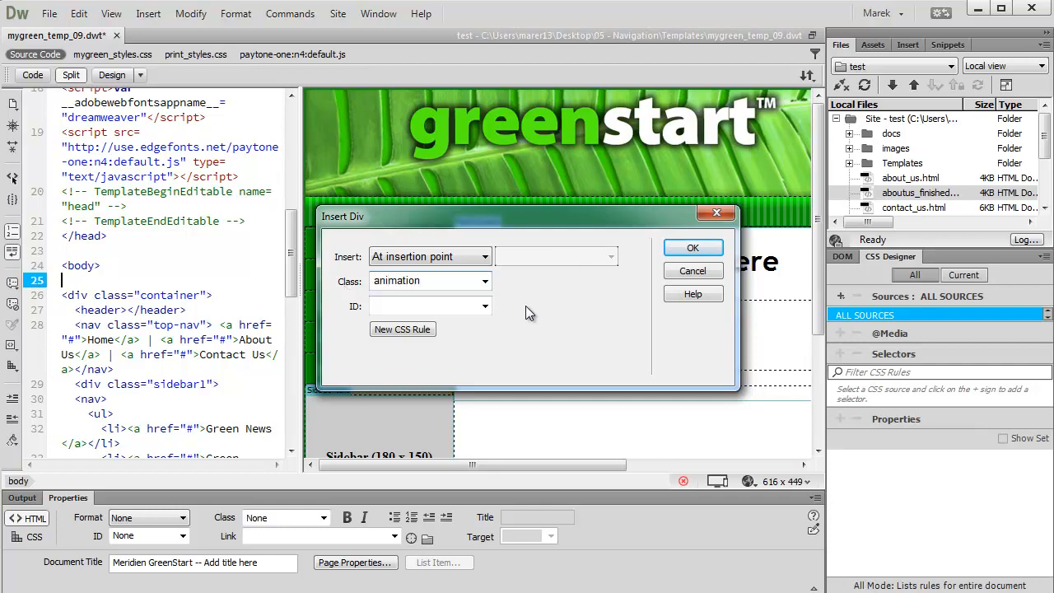
{"action": "left_click", "coordinate": [403, 329]}
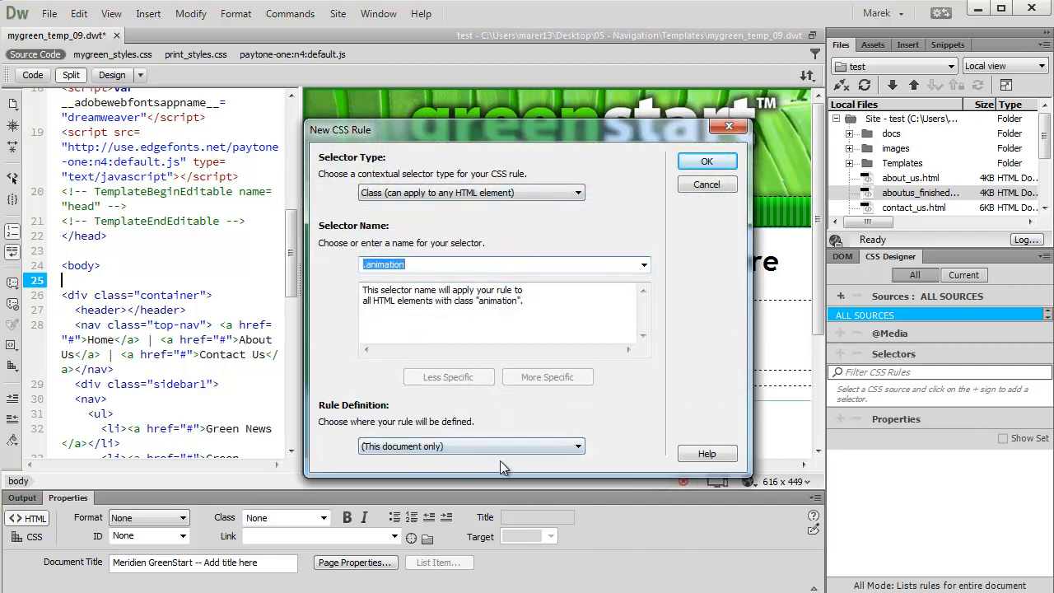
Size .animation to 900 × 246 px, padding 0, margins 0 top/bottom and auto left/right
{"action": "left_click", "coordinate": [471, 446]}
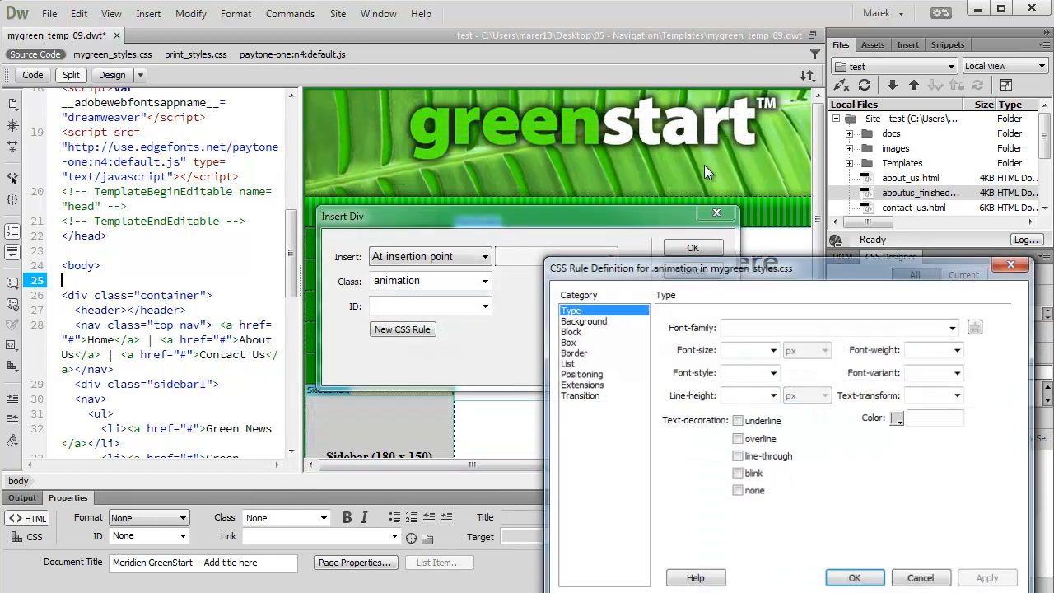
{"action": "left_click_drag", "start_coordinate": [671, 268], "coordinate": [570, 171]}
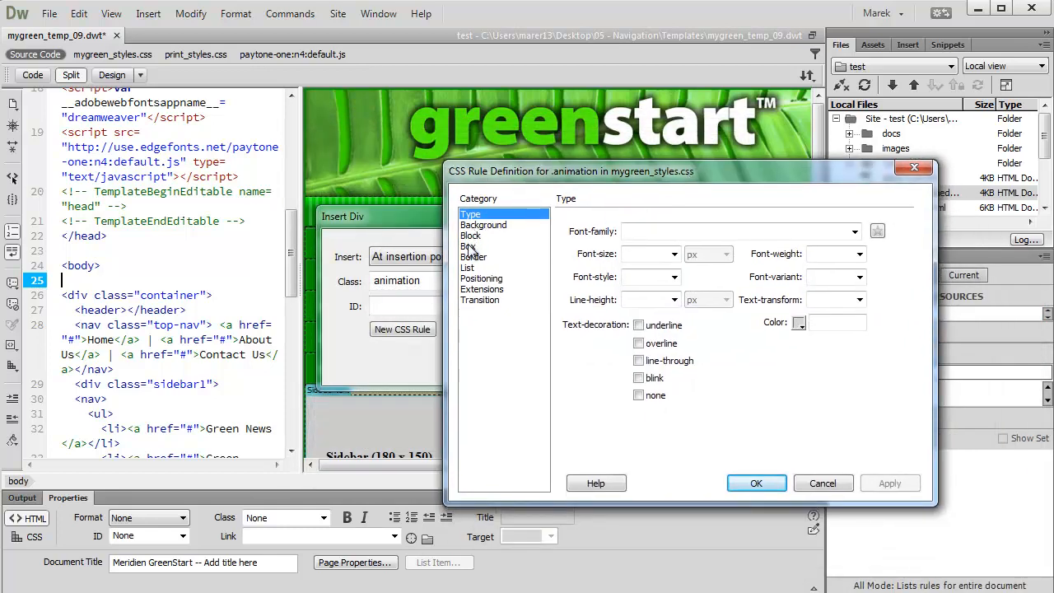
{"action": "left_click", "coordinate": [471, 235]}
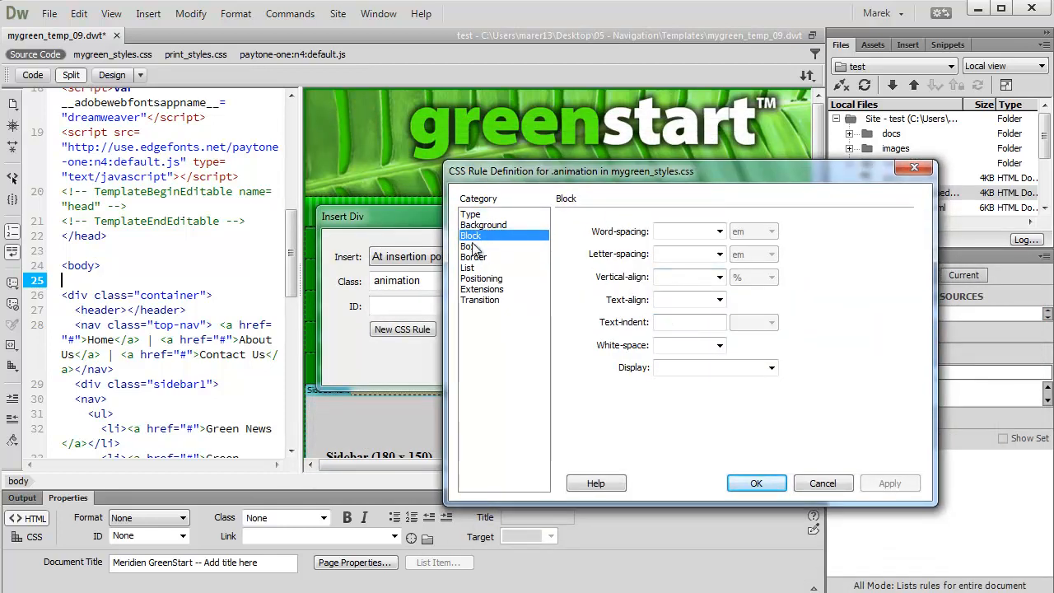
{"action": "left_click", "coordinate": [467, 246]}
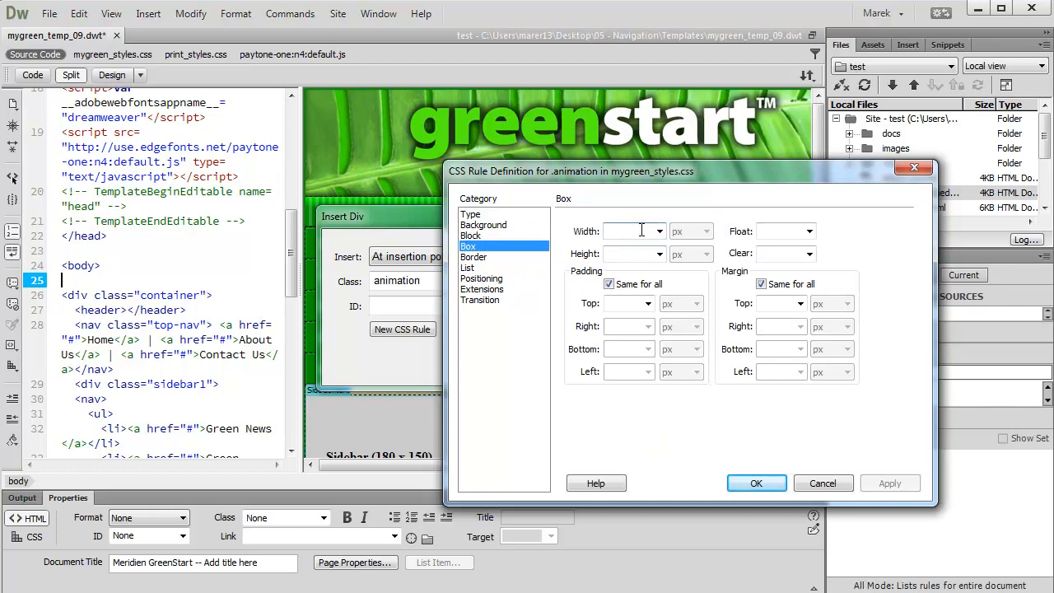
{"action": "type", "text": "900"}
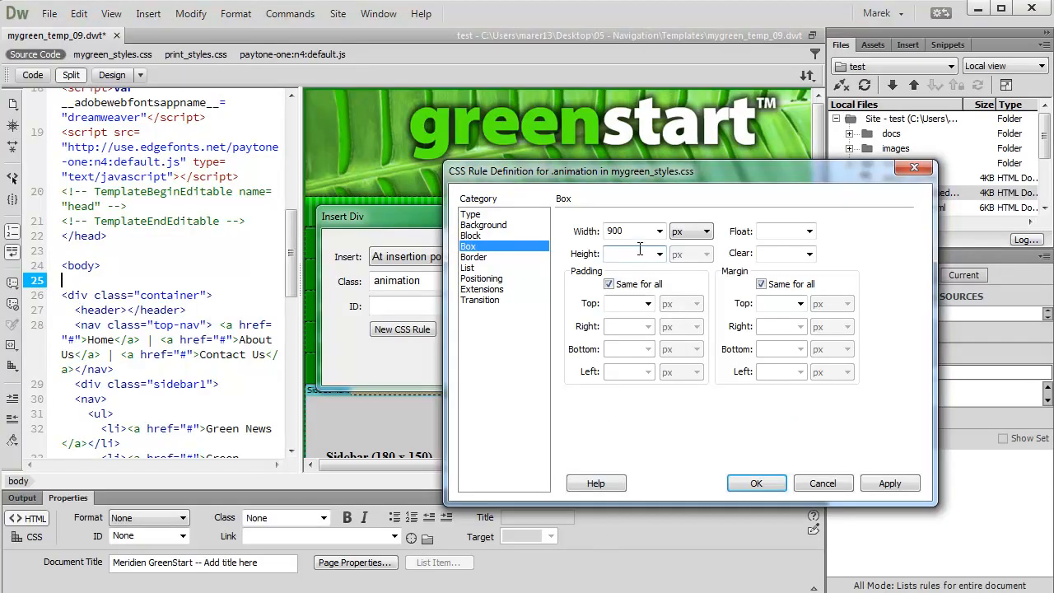
{"action": "type", "text": "246"}
{"action": "type", "text": "0"}
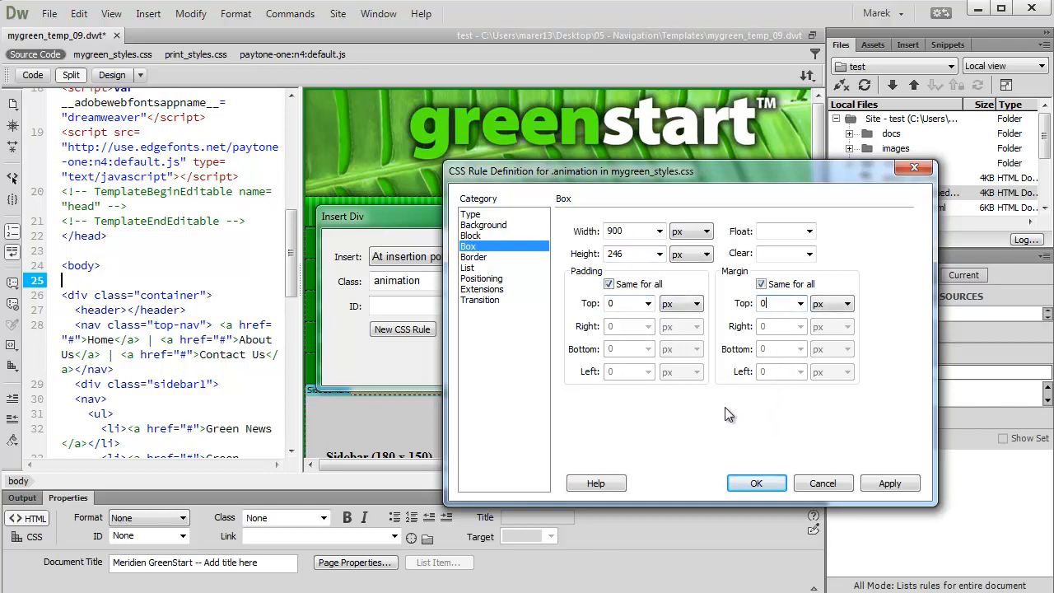
{"action": "left_click", "coordinate": [760, 283]}
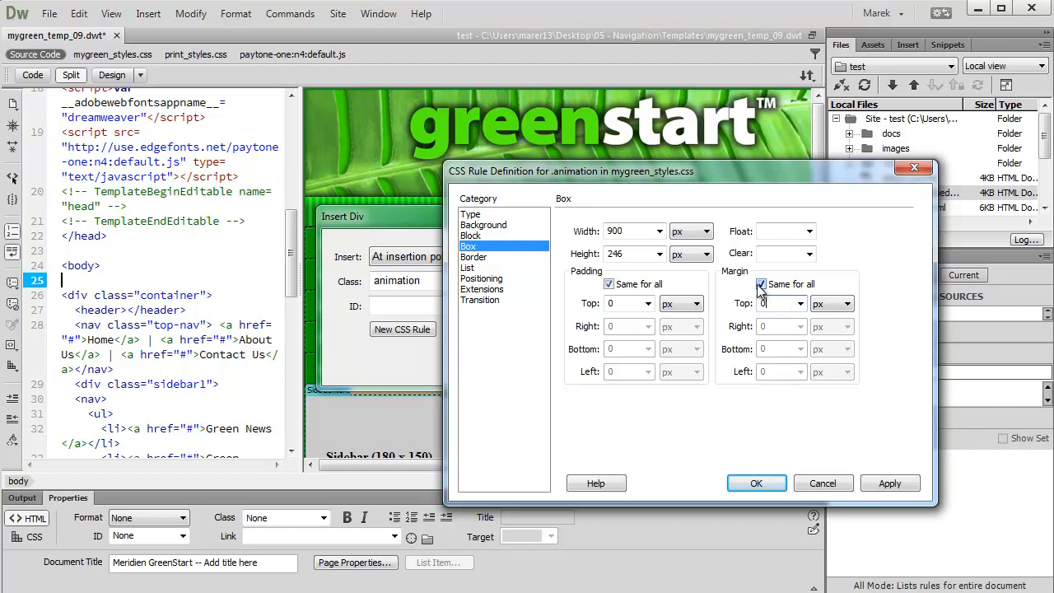
{"action": "left_click", "coordinate": [760, 283]}
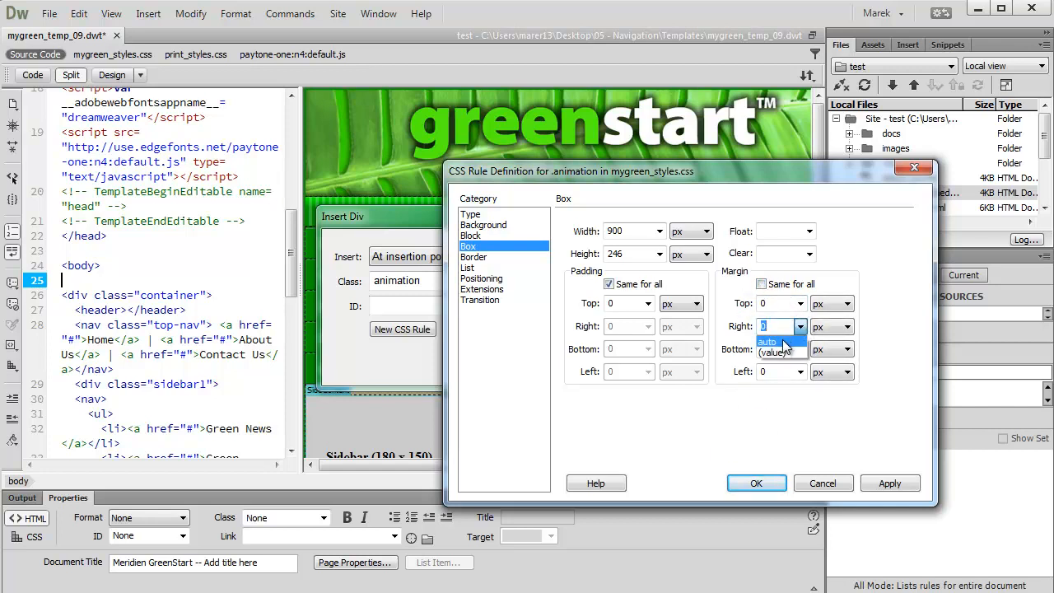
{"action": "left_click", "coordinate": [766, 341]}
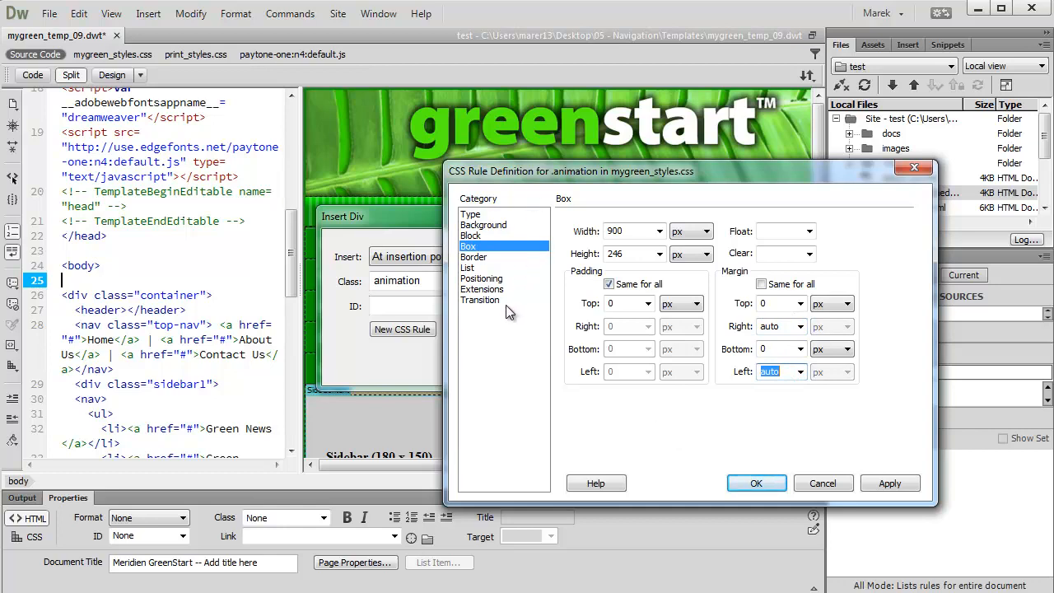
Insert the animation div above the header, then choose Edge Animate Composition from the Insert panel
{"action": "left_click", "coordinate": [756, 482]}
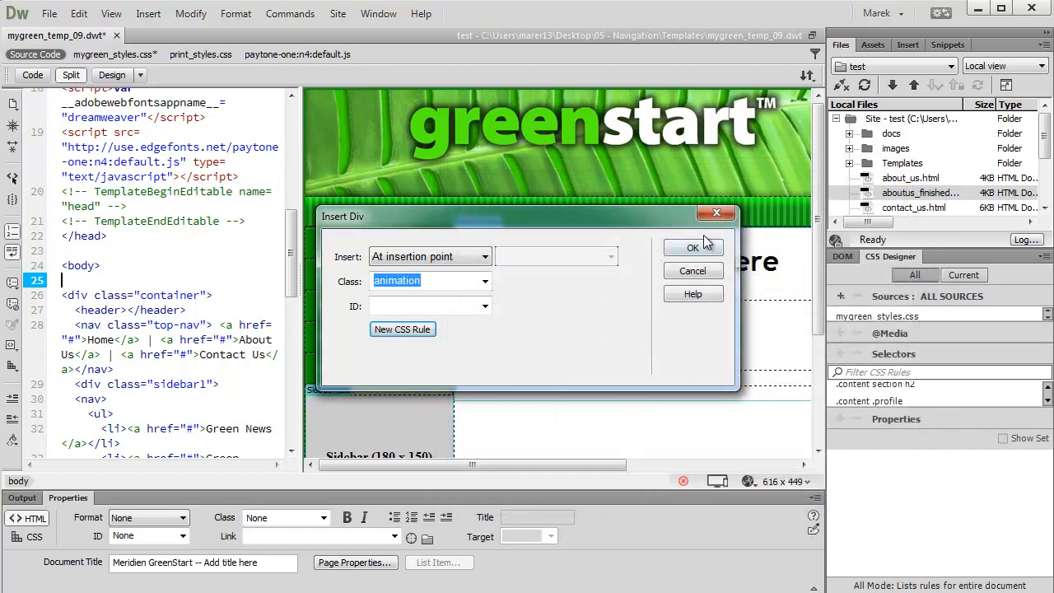
{"action": "left_click", "coordinate": [692, 247]}
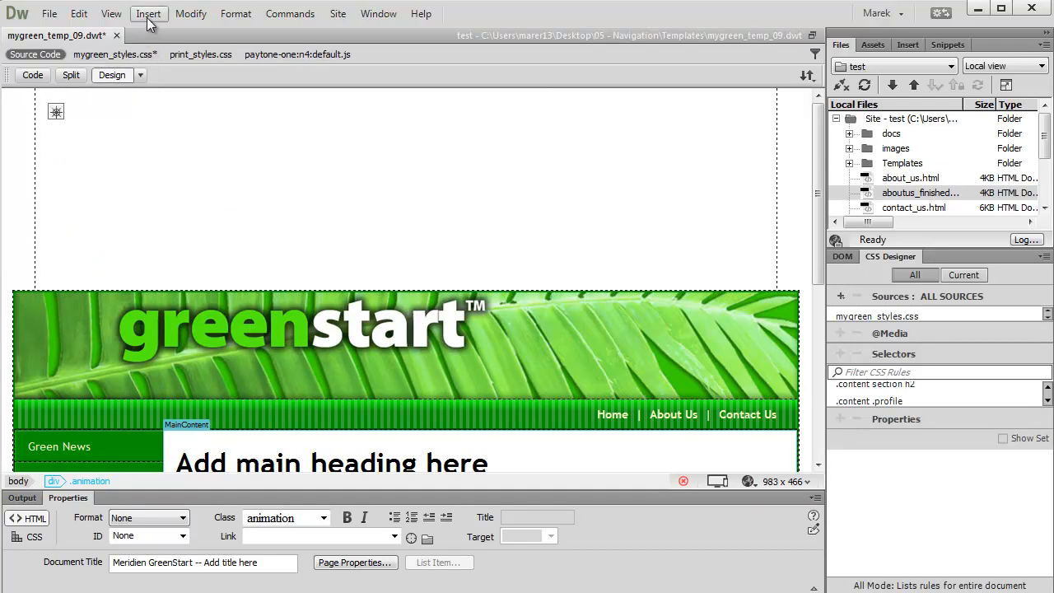
{"action": "left_click", "coordinate": [148, 14]}
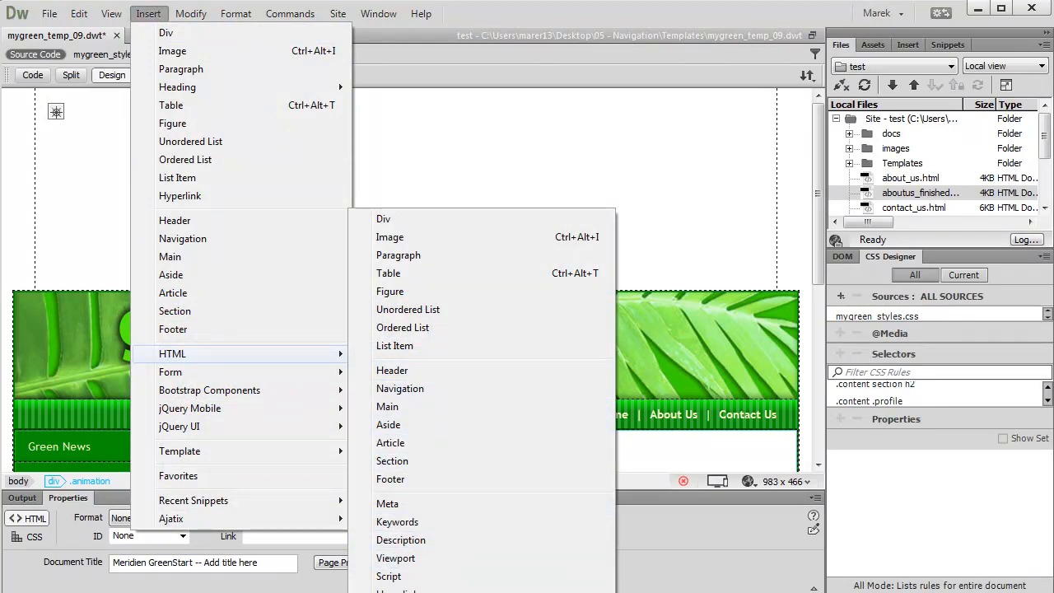
{"action": "mouse_move", "coordinate": [392, 460]}
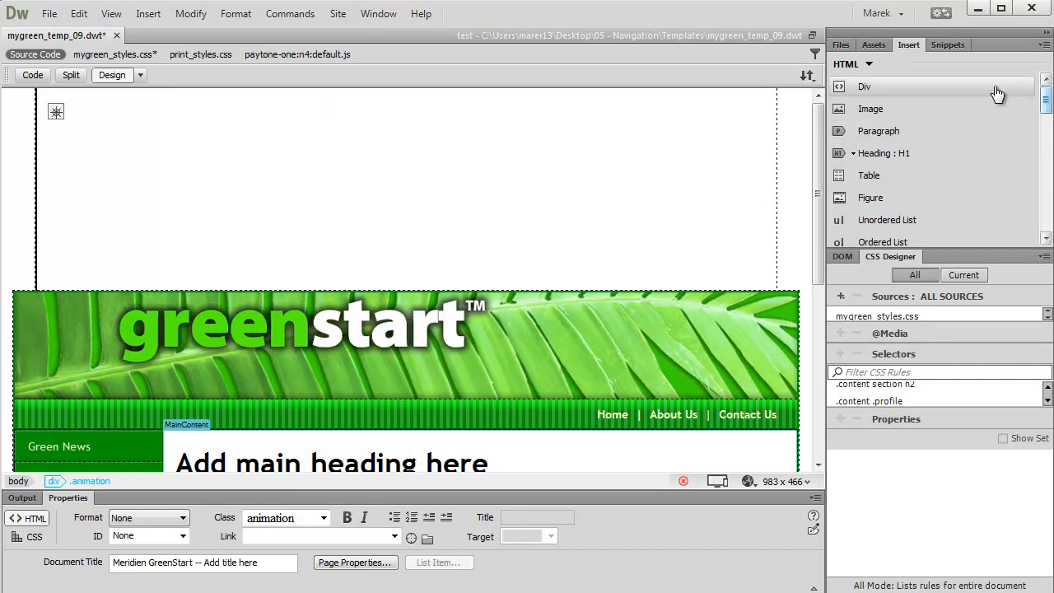
{"action": "scroll", "scroll_direction": "down", "scroll_amount": 3}
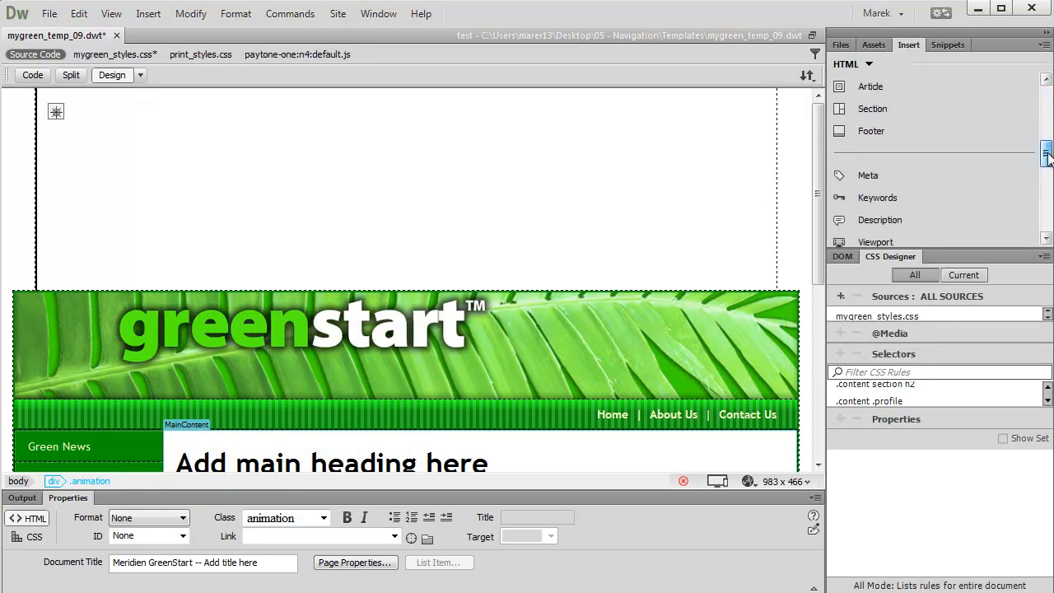
{"action": "scroll", "scroll_direction": "down", "scroll_amount": 3}
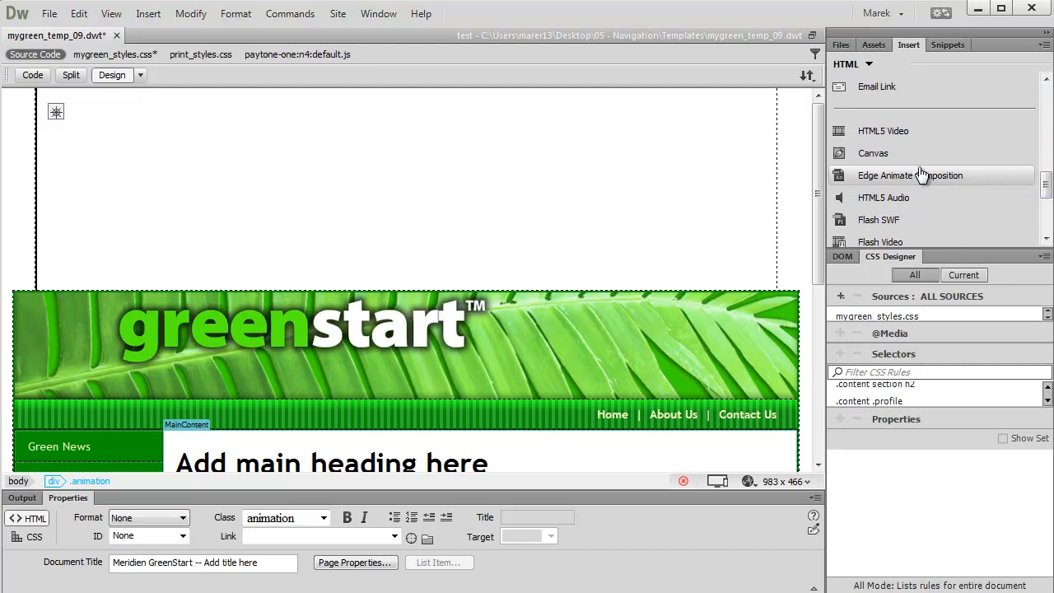
{"action": "mouse_move", "coordinate": [856, 64]}
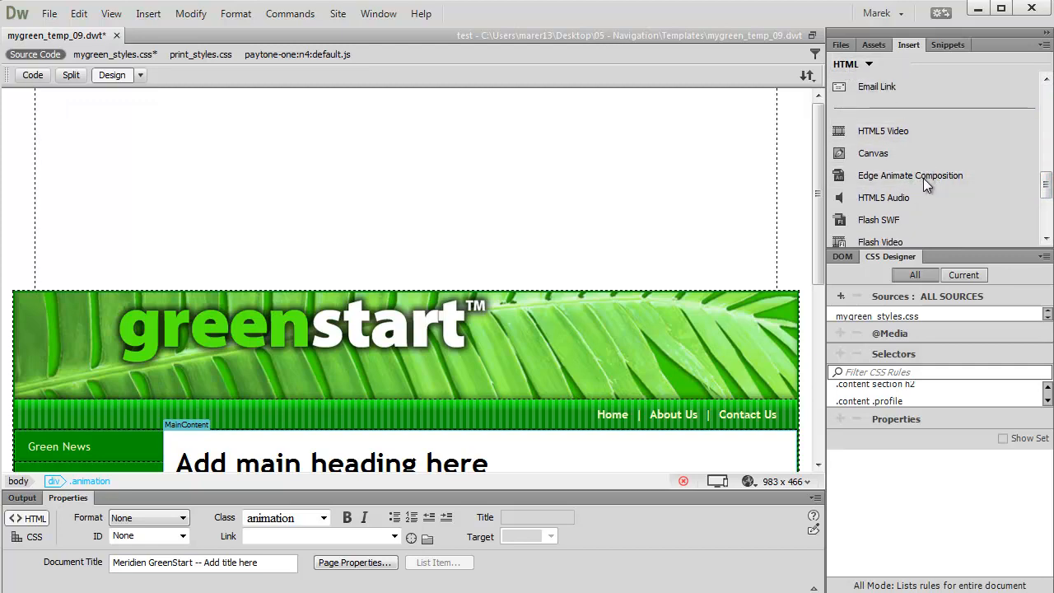
{"action": "left_click", "coordinate": [909, 176]}
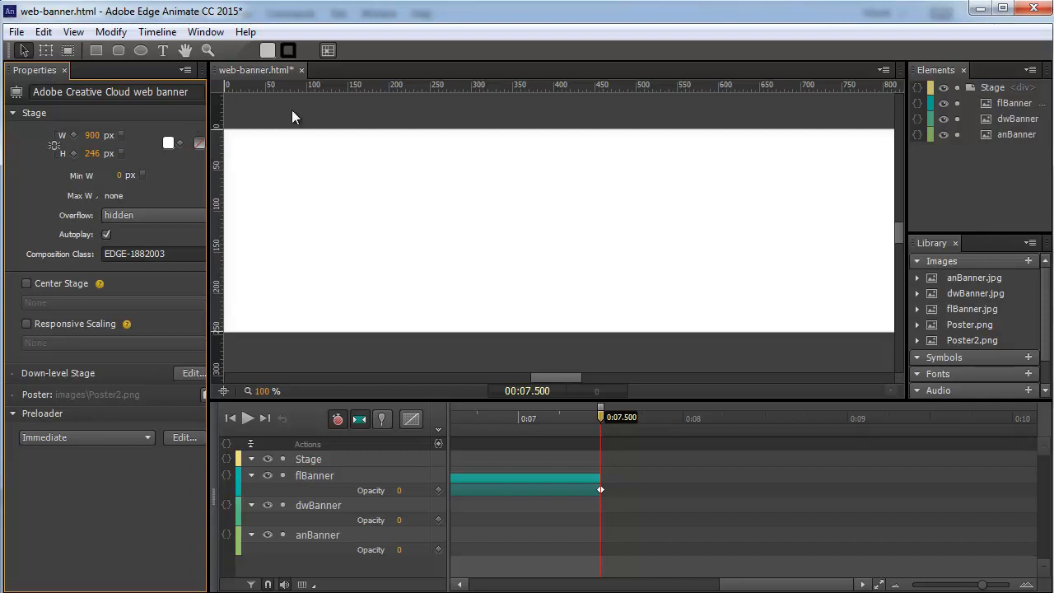
{"action": "mouse_move", "coordinate": [307, 134]}
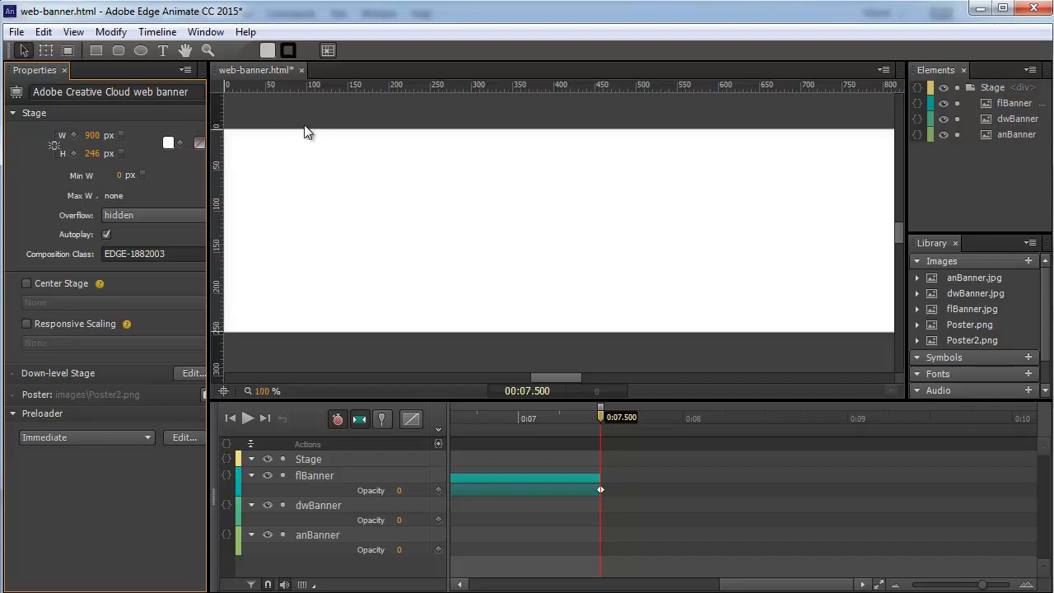
{"action": "mouse_move", "coordinate": [282, 135]}
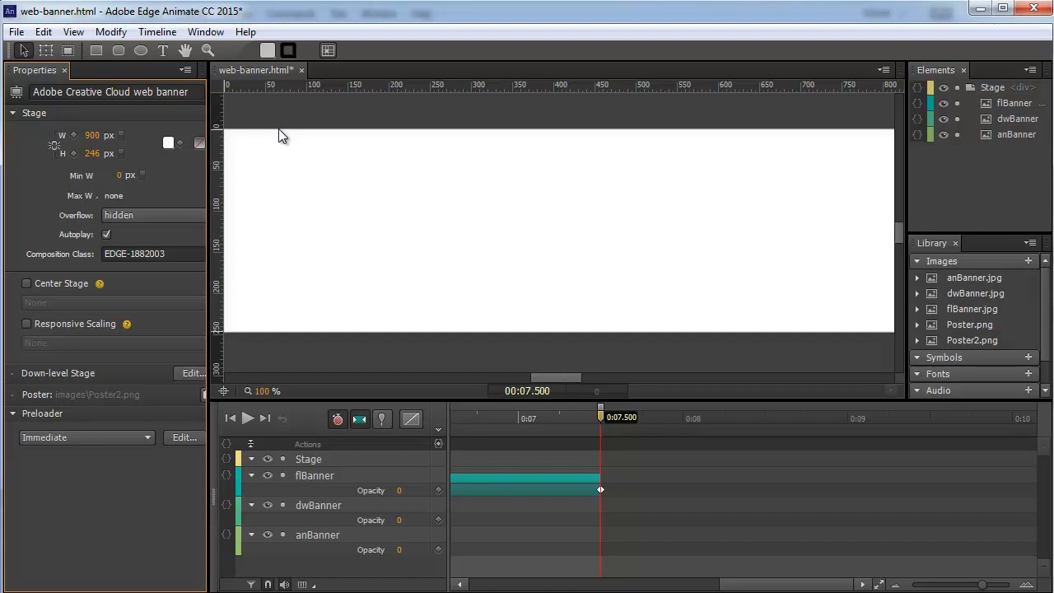
{"action": "mouse_move", "coordinate": [424, 107]}
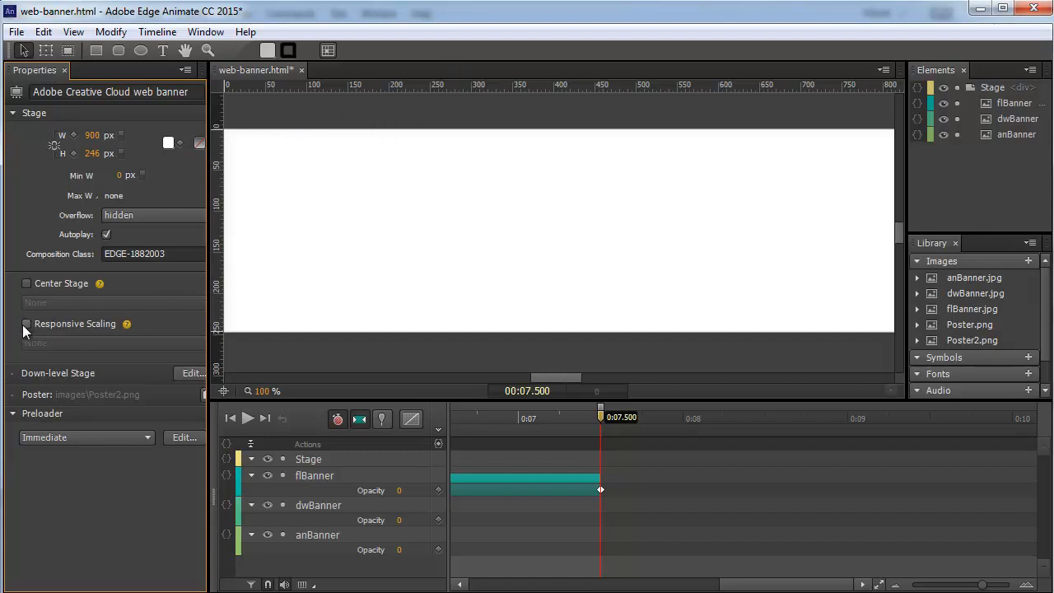
{"action": "mouse_move", "coordinate": [54, 333]}
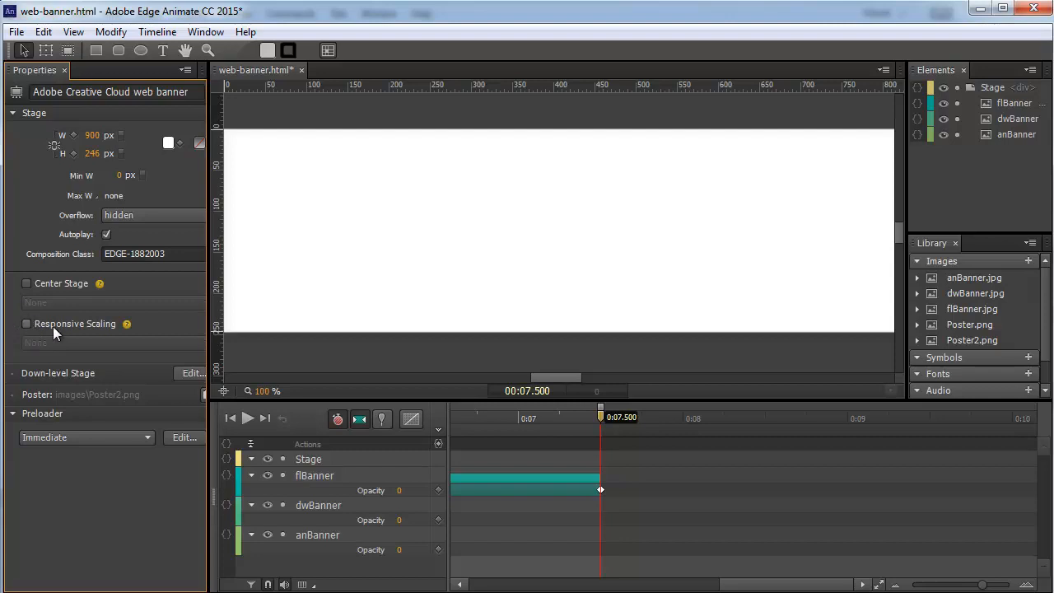
{"action": "mouse_move", "coordinate": [82, 327]}
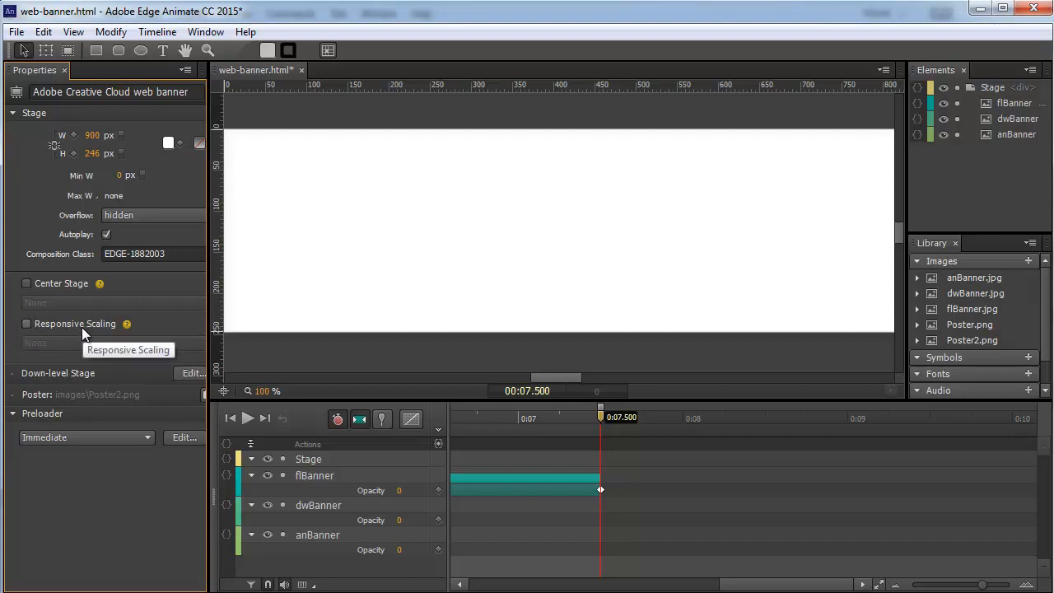
{"action": "left_click", "coordinate": [15, 32]}
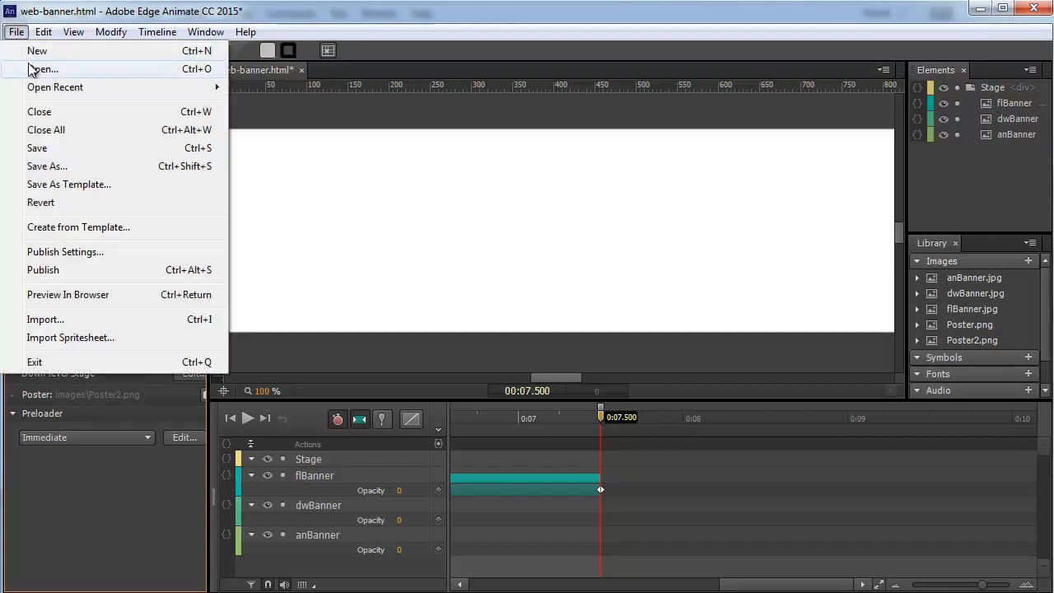
Enable Web and Animate Deployment Package publish targets, the package going to publish\animate_package
{"action": "left_click", "coordinate": [65, 251]}
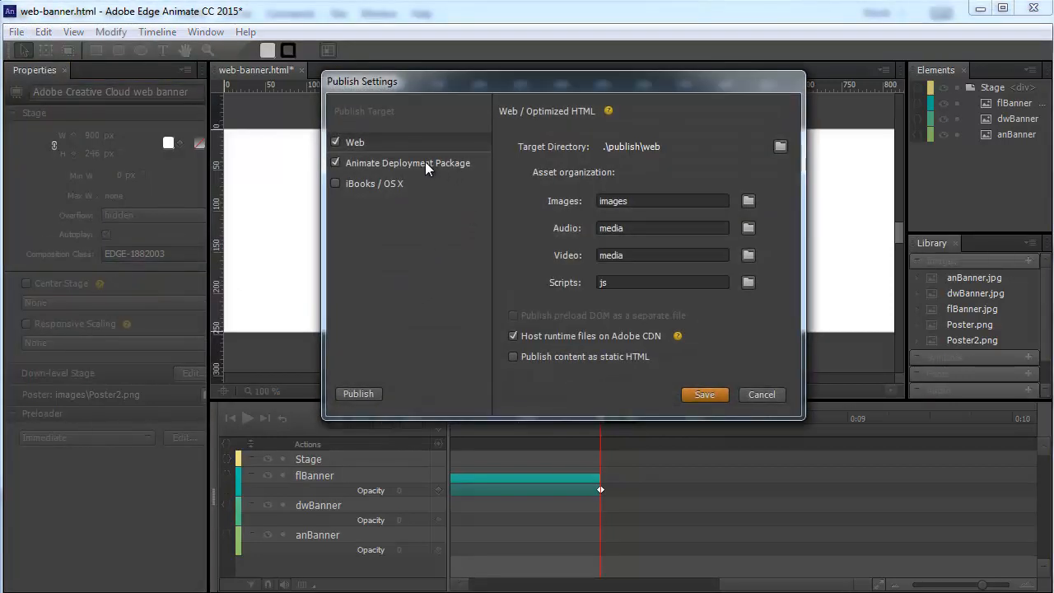
{"action": "left_click", "coordinate": [407, 162]}
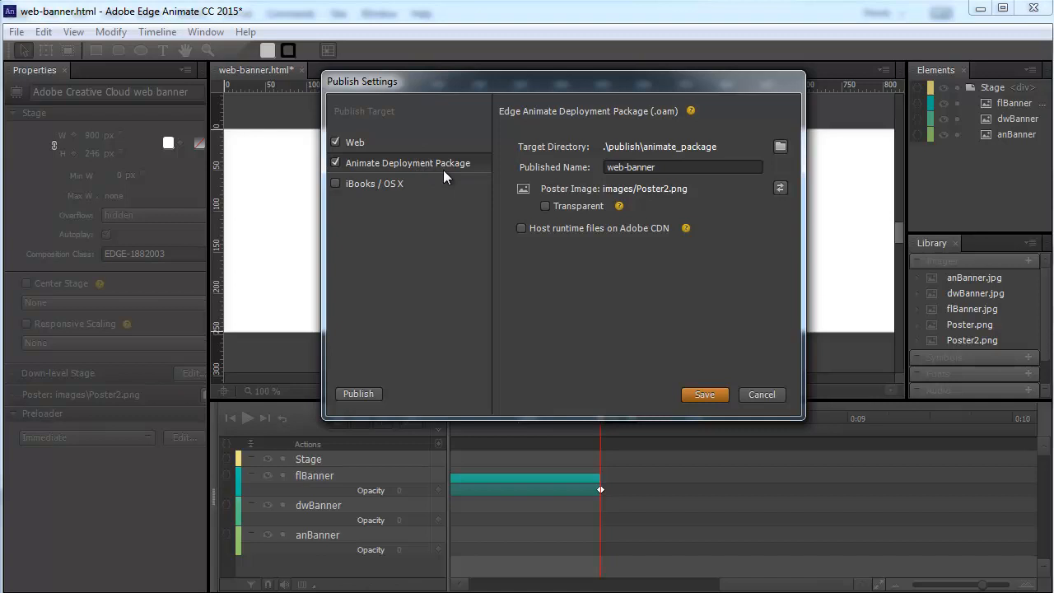
{"action": "left_click", "coordinate": [355, 142]}
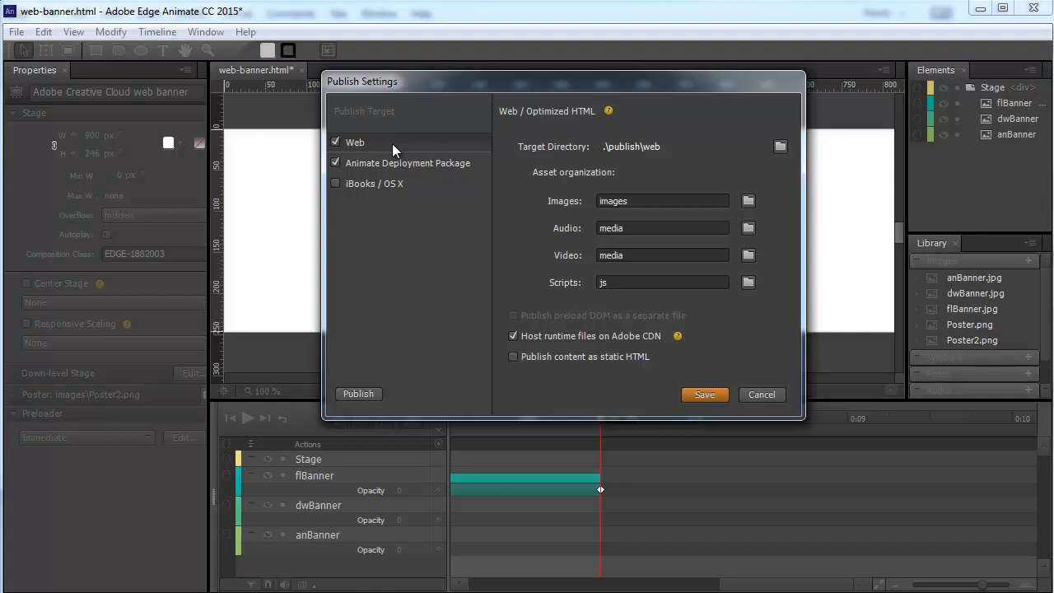
{"action": "left_click", "coordinate": [407, 162]}
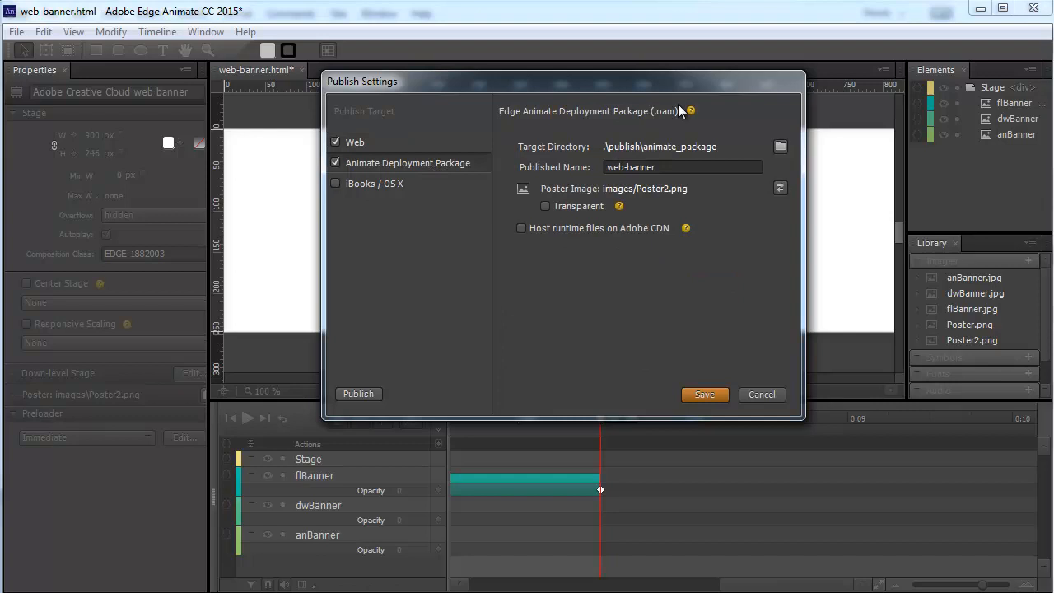
{"action": "mouse_move", "coordinate": [551, 138]}
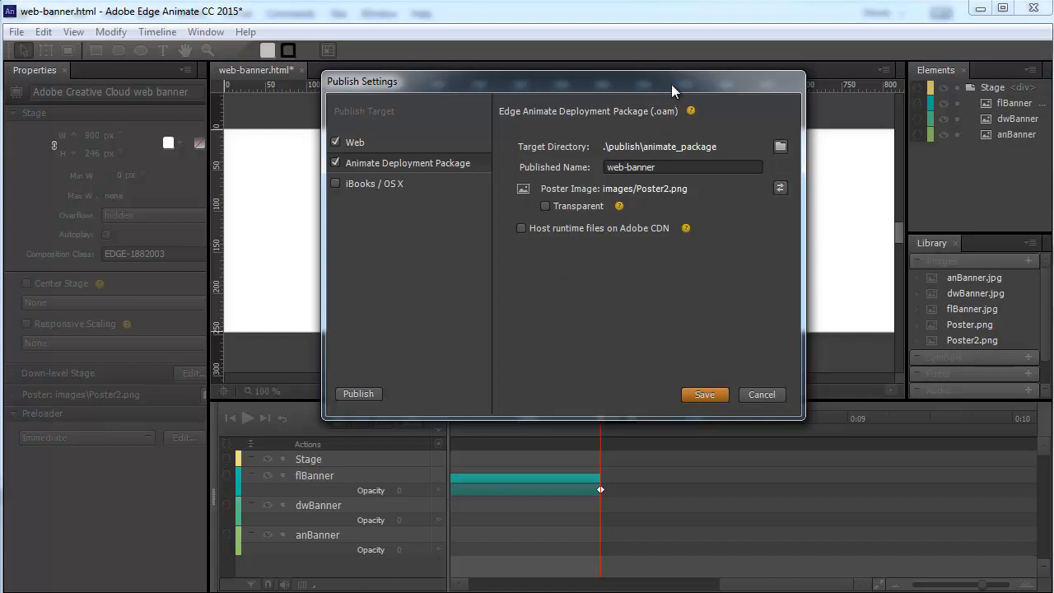
{"action": "mouse_move", "coordinate": [646, 116]}
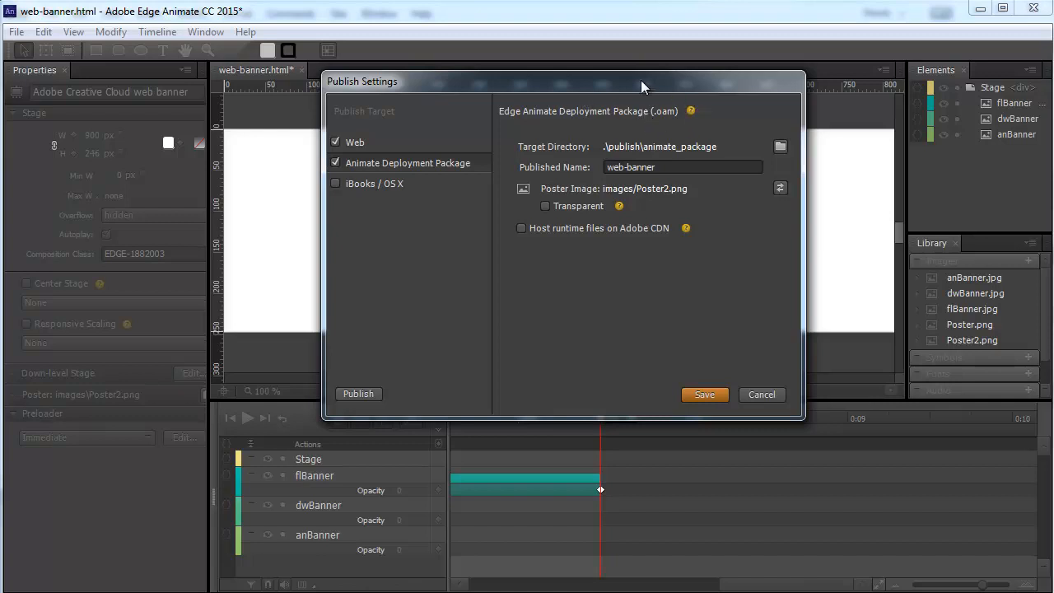
{"action": "mouse_move", "coordinate": [761, 124]}
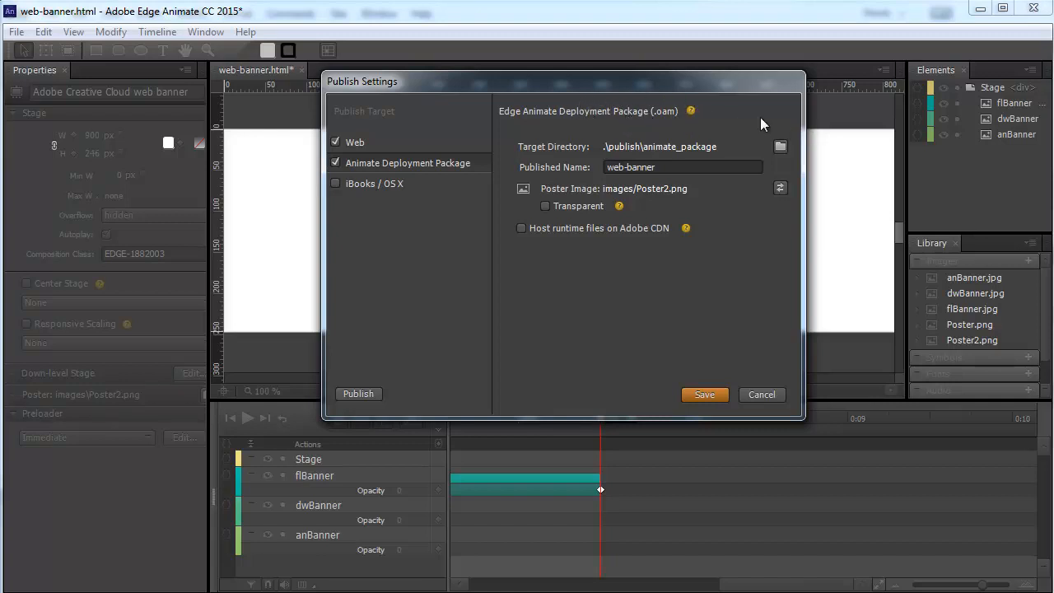
{"action": "mouse_move", "coordinate": [741, 182]}
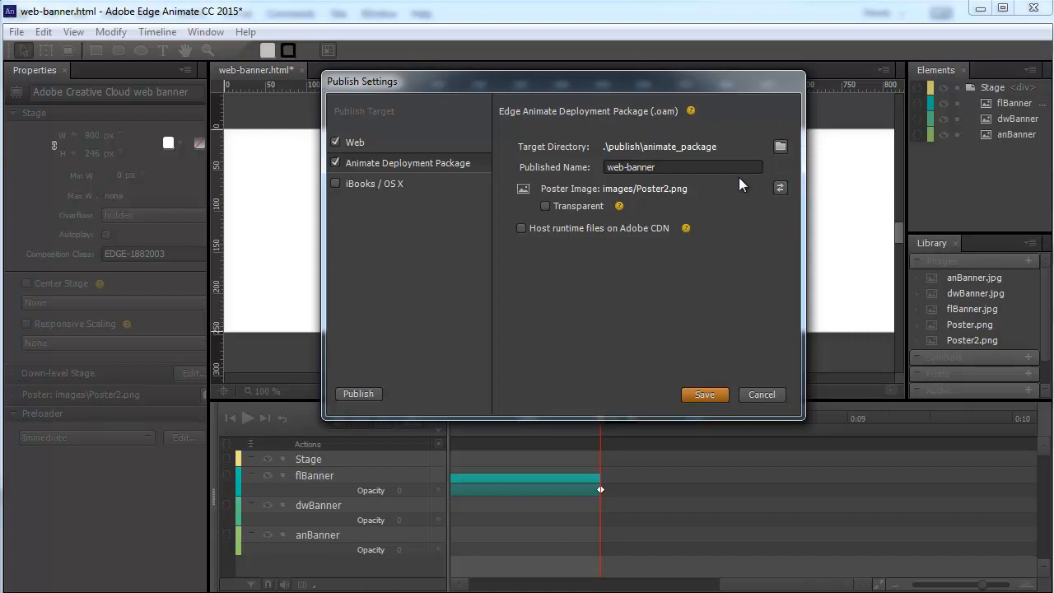
{"action": "mouse_move", "coordinate": [683, 152]}
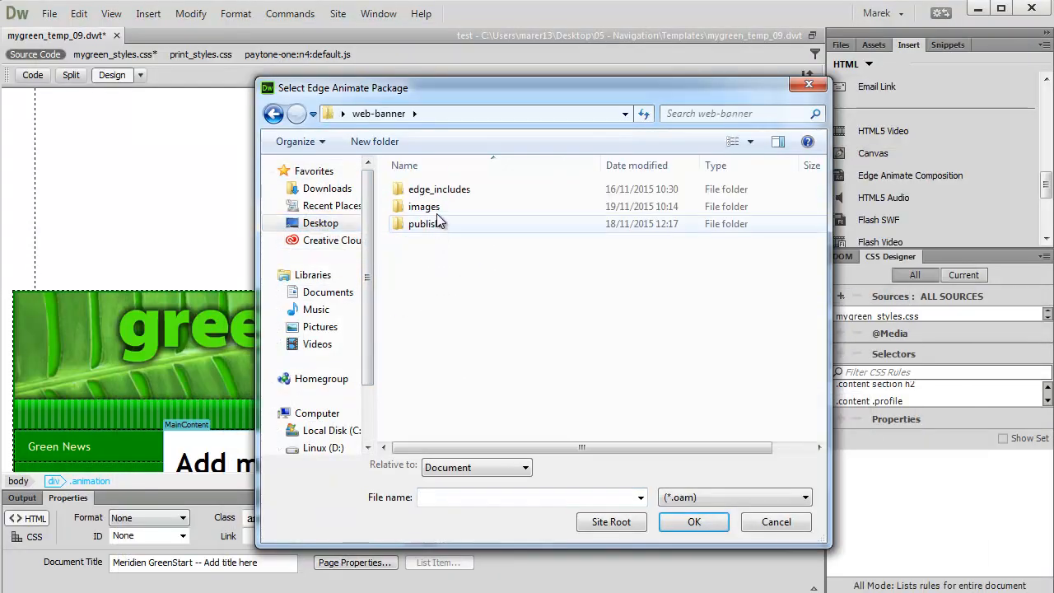
Insert the published web-banner .oam composition (920×266), preview in Live view, return to Design view
{"action": "double_click", "coordinate": [427, 223]}
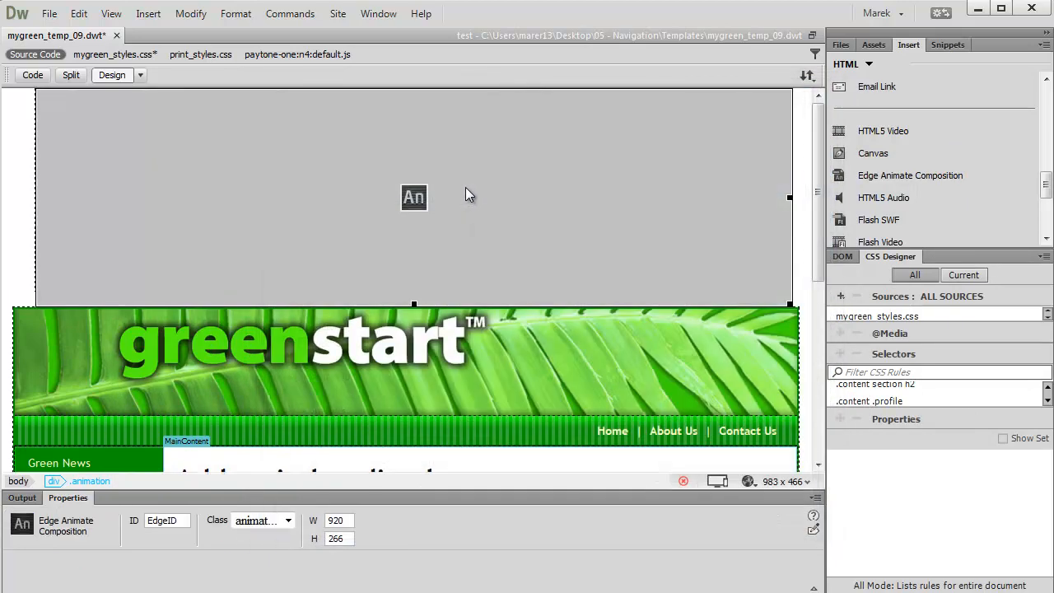
{"action": "left_click", "coordinate": [413, 197]}
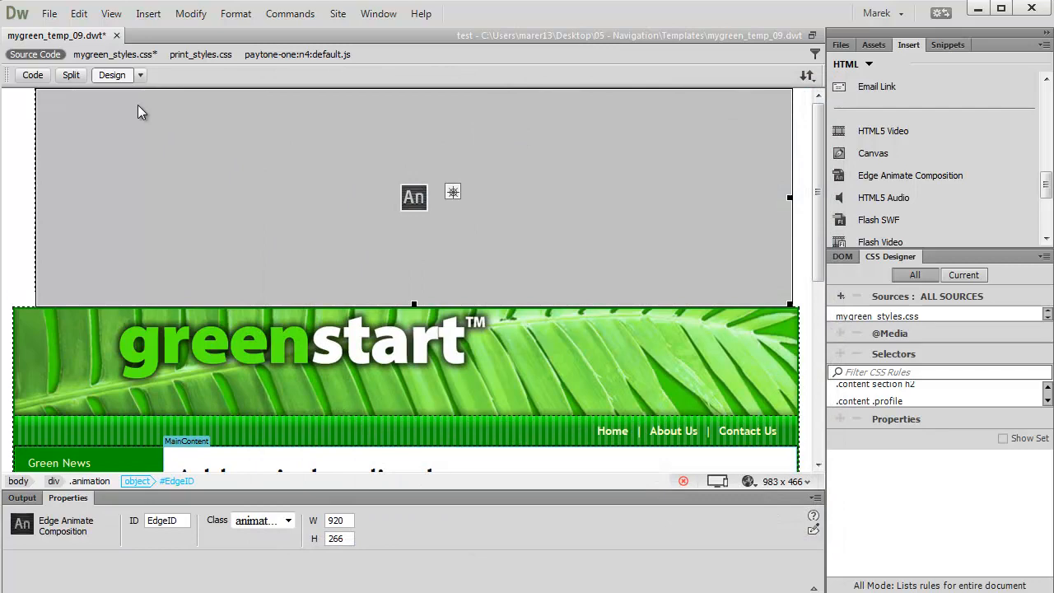
{"action": "left_click", "coordinate": [112, 75]}
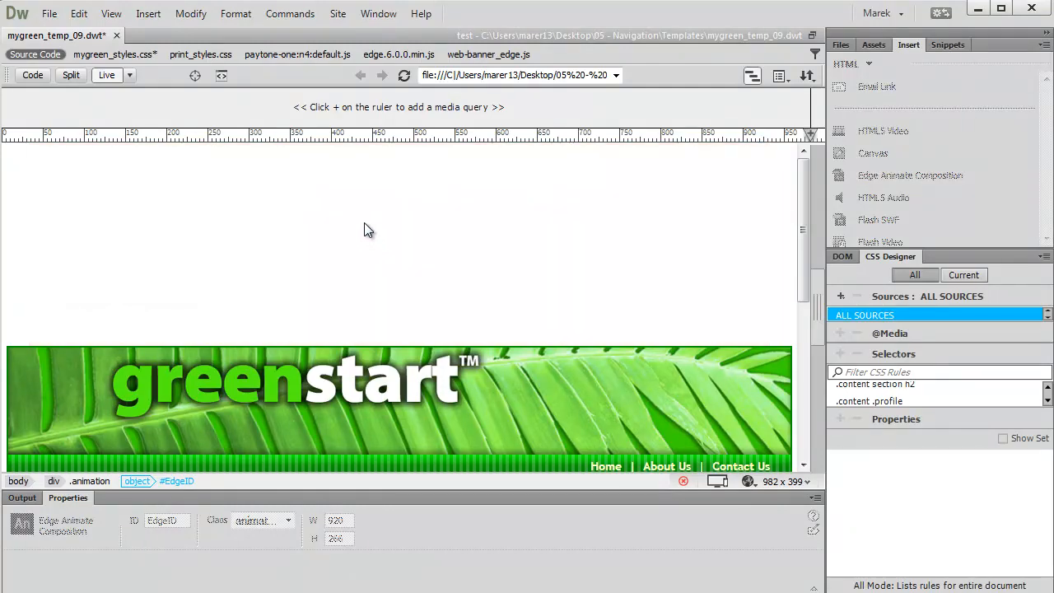
{"action": "mouse_move", "coordinate": [150, 92]}
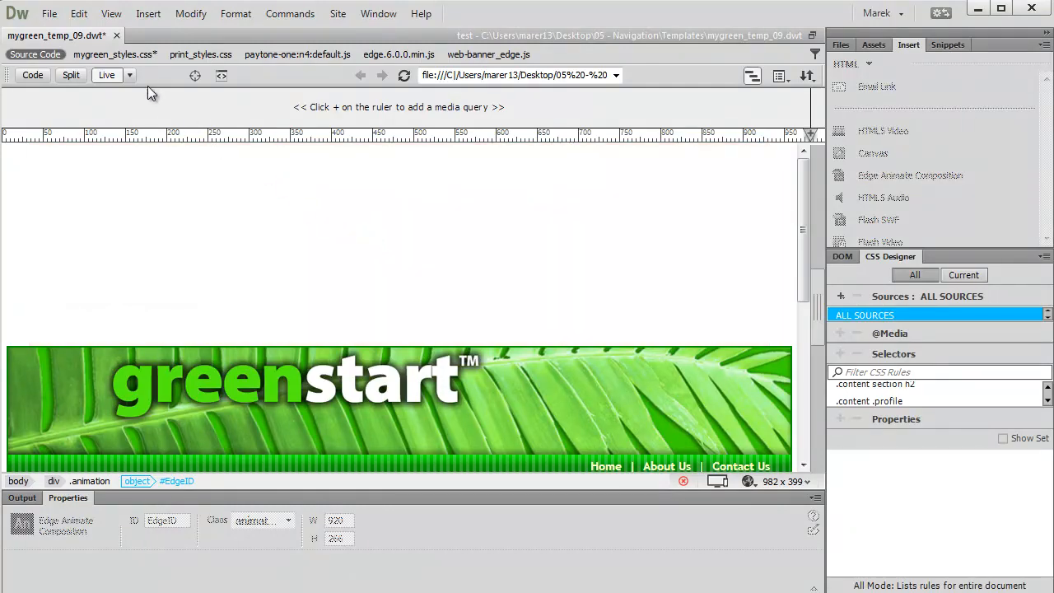
{"action": "left_click", "coordinate": [106, 75]}
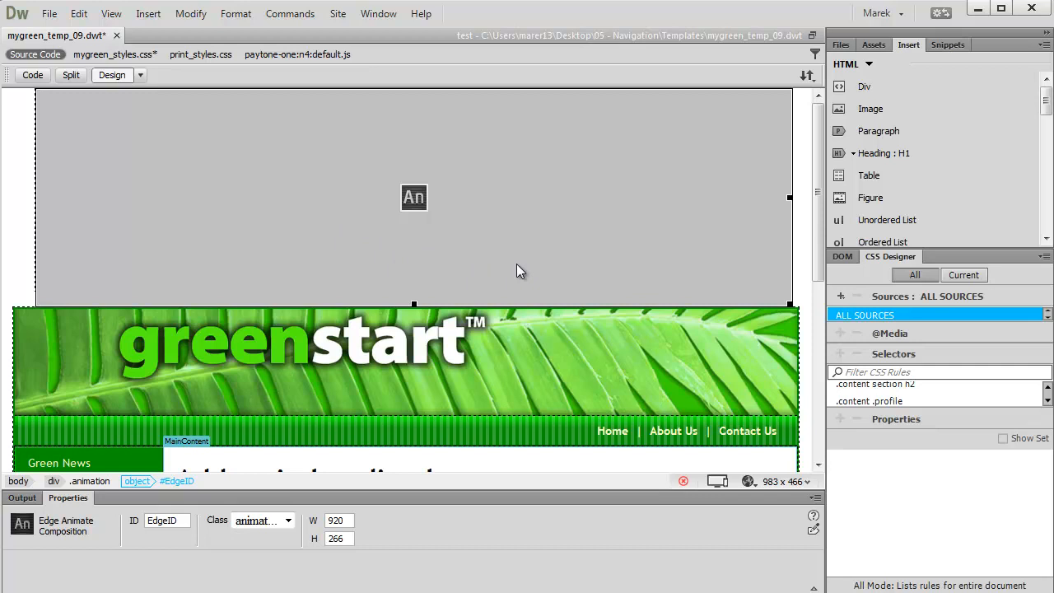
{"action": "mouse_move", "coordinate": [393, 263]}
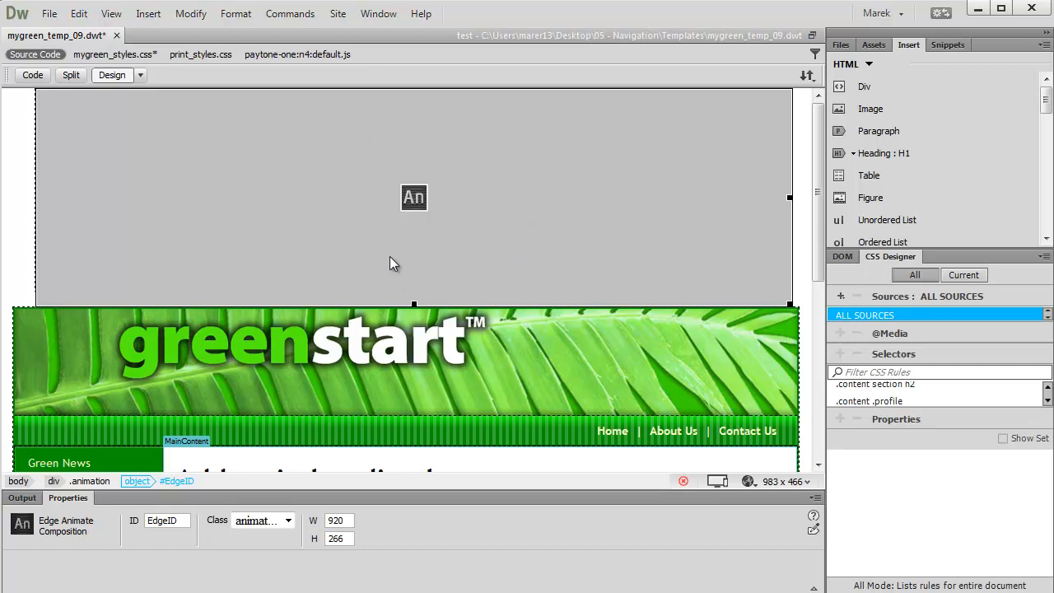
{"action": "mouse_move", "coordinate": [295, 255]}
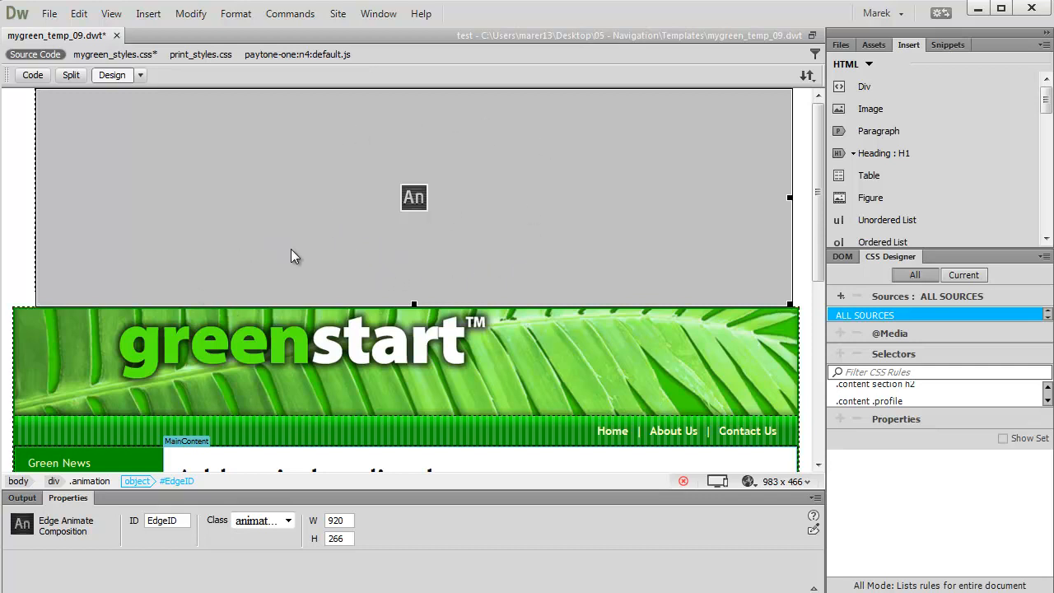
{"action": "mouse_move", "coordinate": [304, 245]}
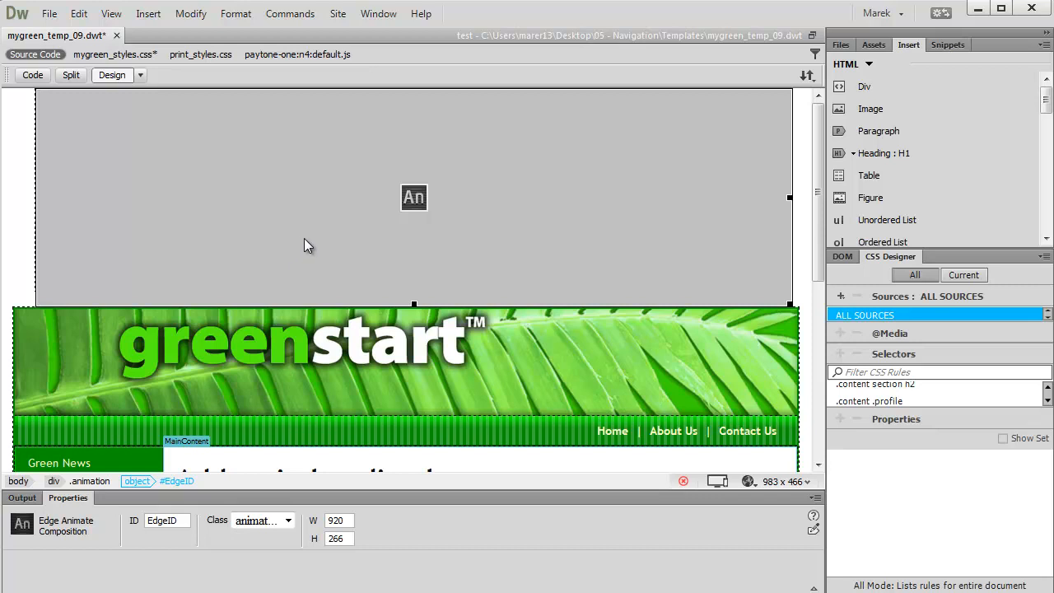
{"action": "mouse_move", "coordinate": [277, 264]}
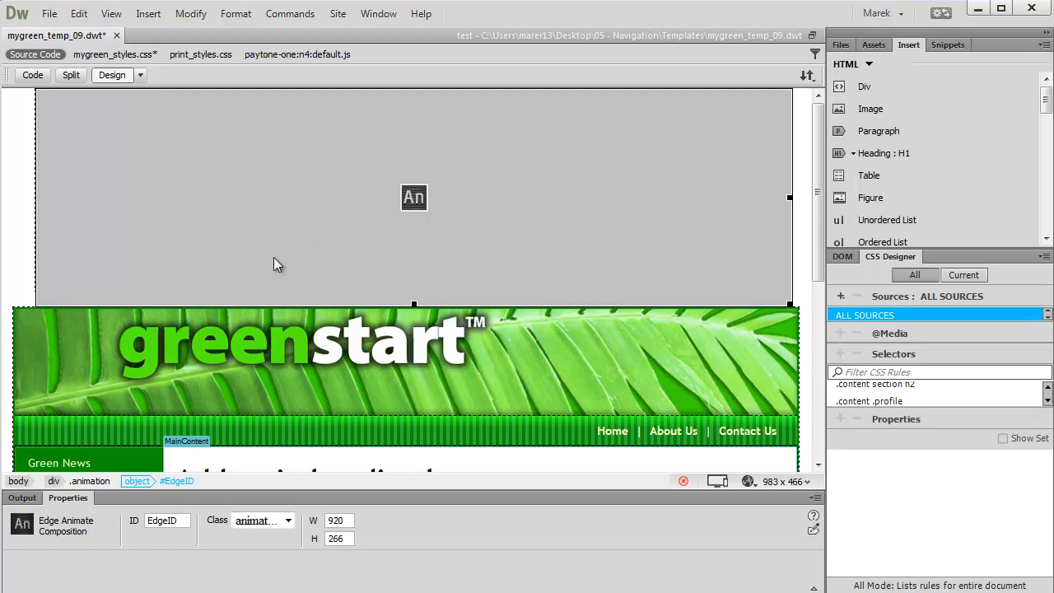
{"action": "mouse_move", "coordinate": [49, 14]}
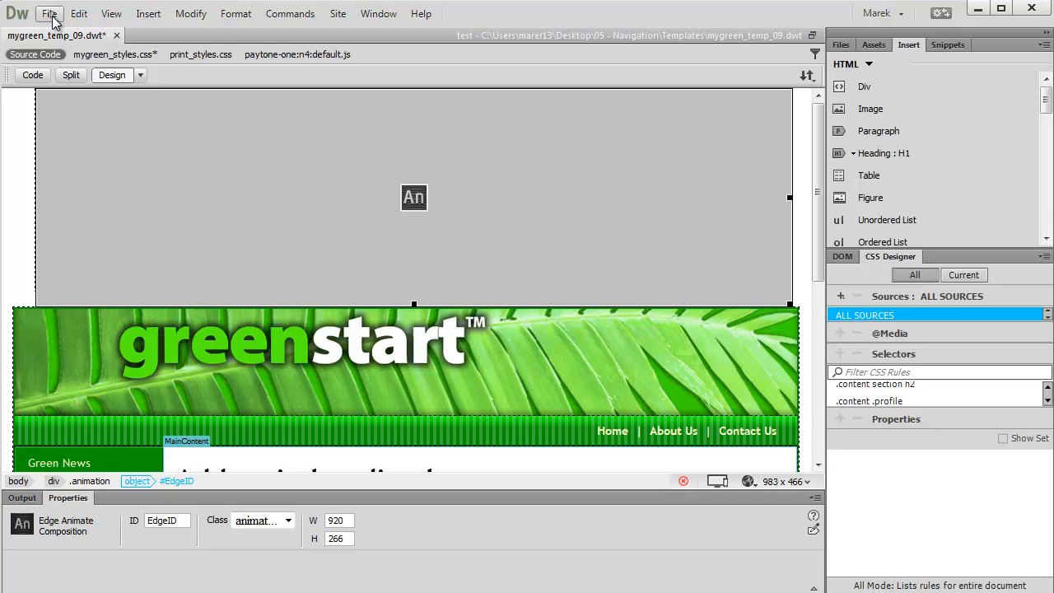
Save the template, prompting updates for about_us, contact_us, events, tips and news pages
{"action": "left_click", "coordinate": [48, 14]}
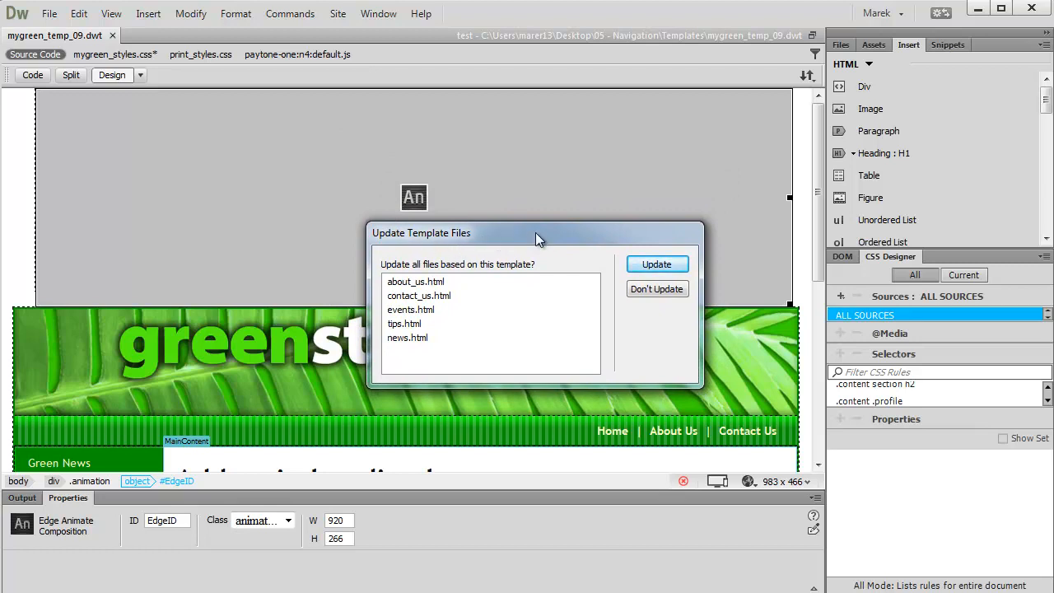
{"action": "mouse_move", "coordinate": [527, 227]}
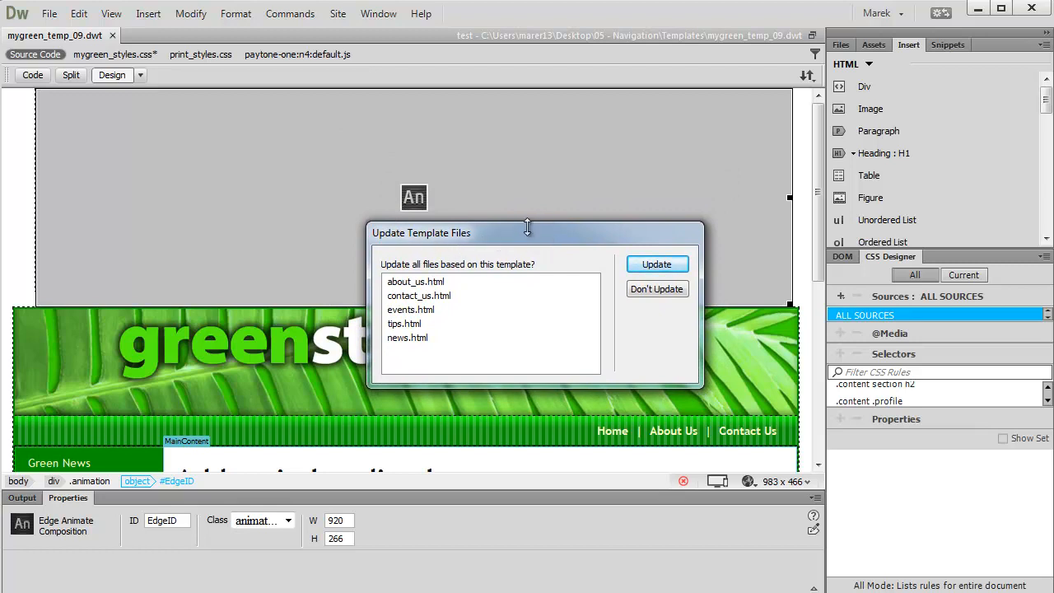
{"action": "mouse_move", "coordinate": [531, 223]}
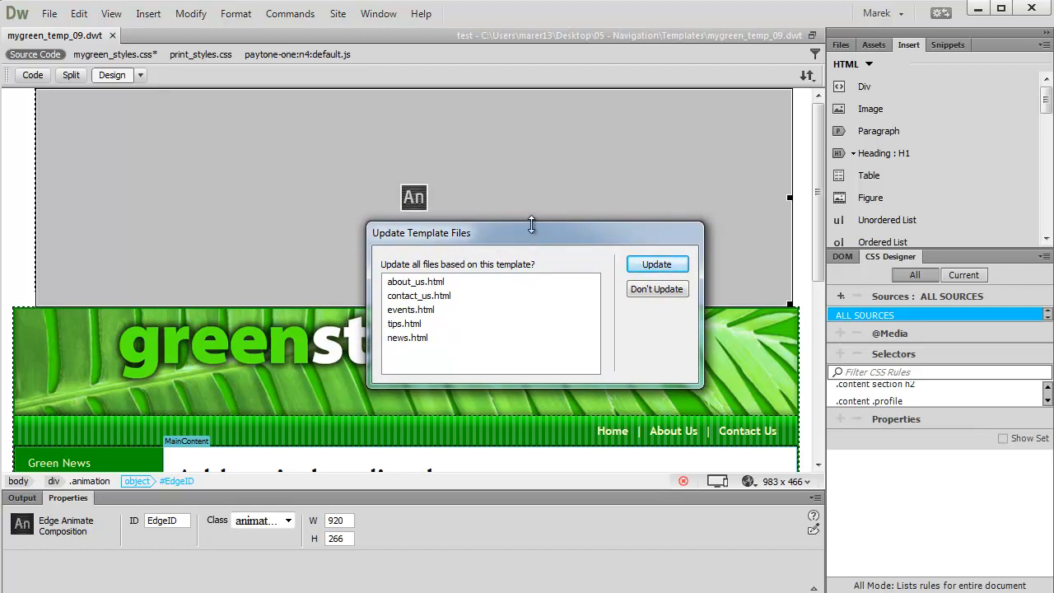
{"action": "mouse_move", "coordinate": [416, 358]}
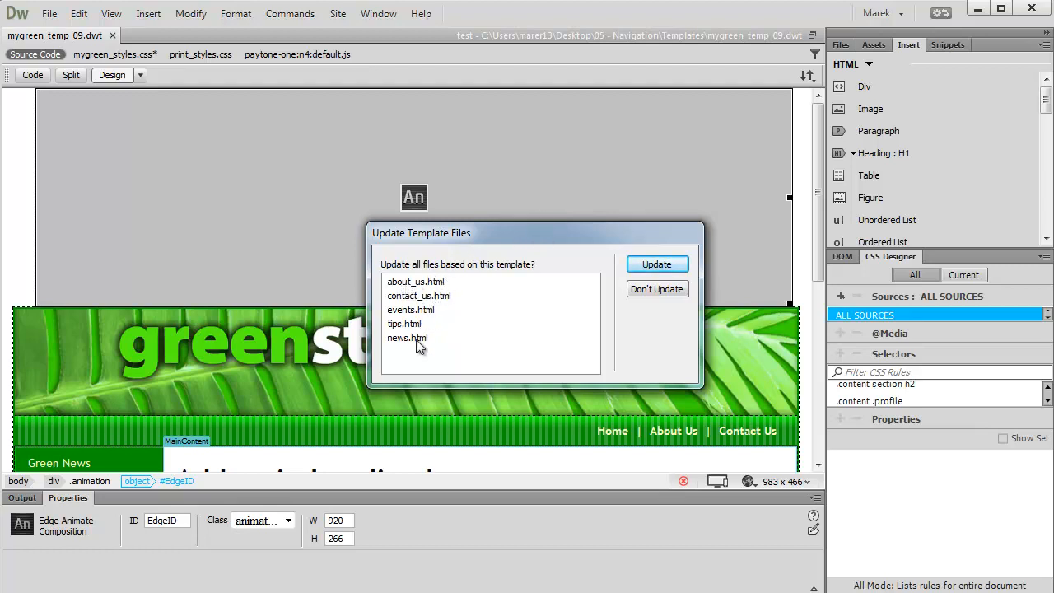
{"action": "mouse_move", "coordinate": [453, 342]}
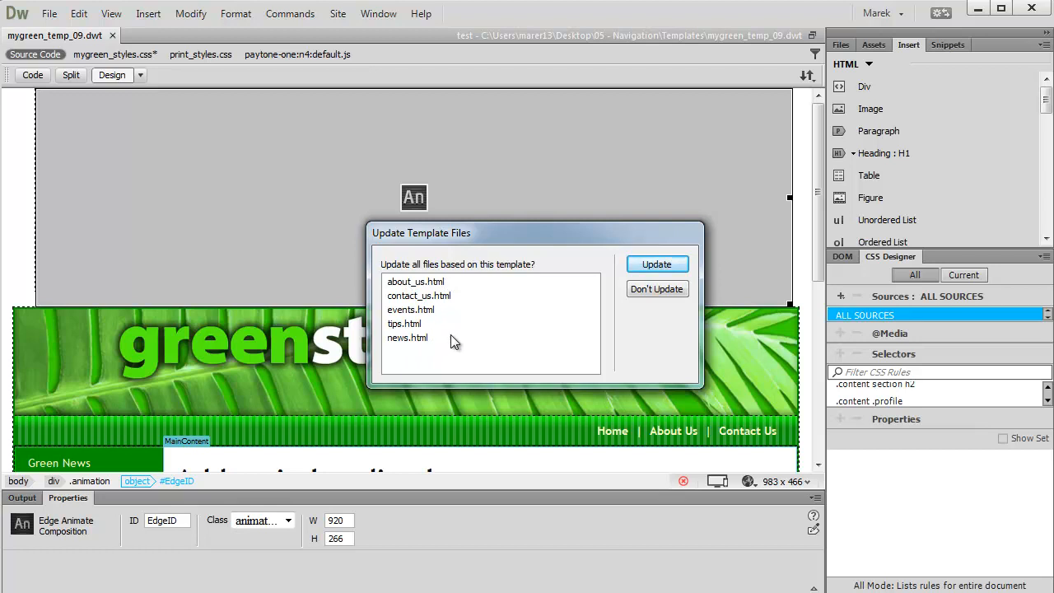
{"action": "mouse_move", "coordinate": [469, 326]}
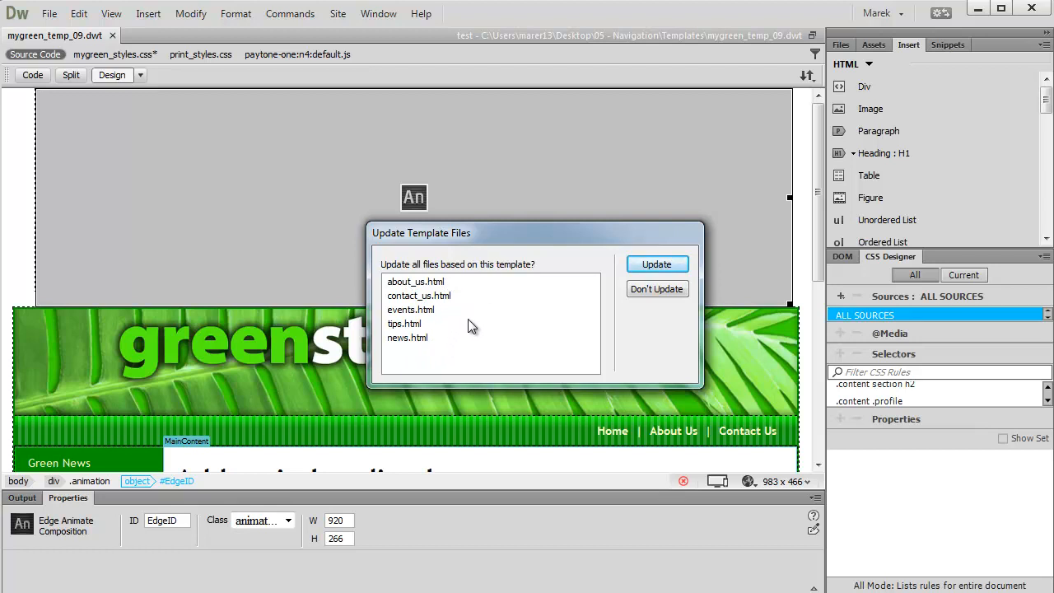
{"action": "mouse_move", "coordinate": [461, 292]}
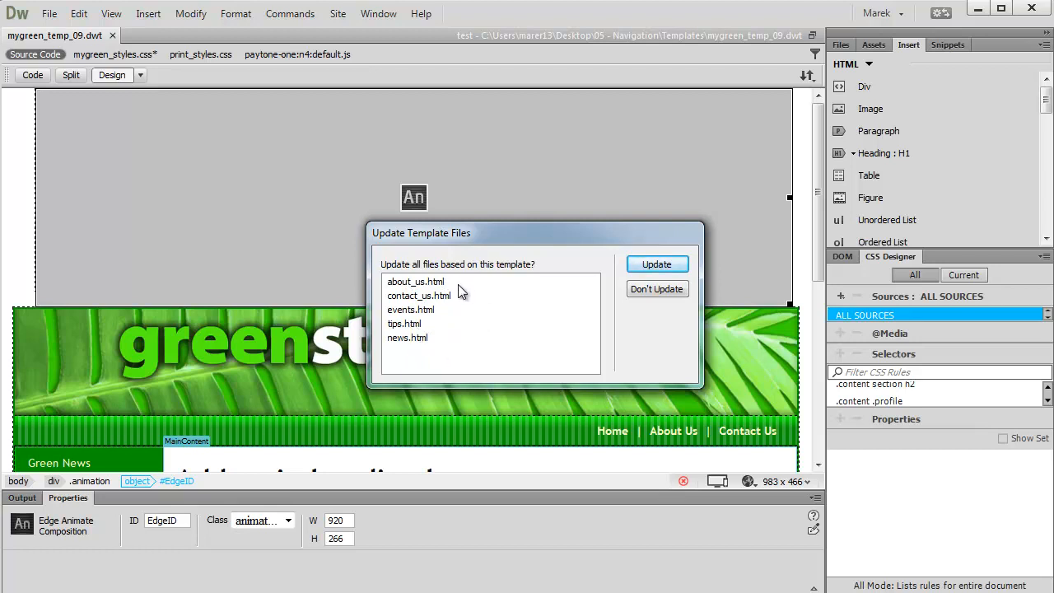
{"action": "mouse_move", "coordinate": [427, 352]}
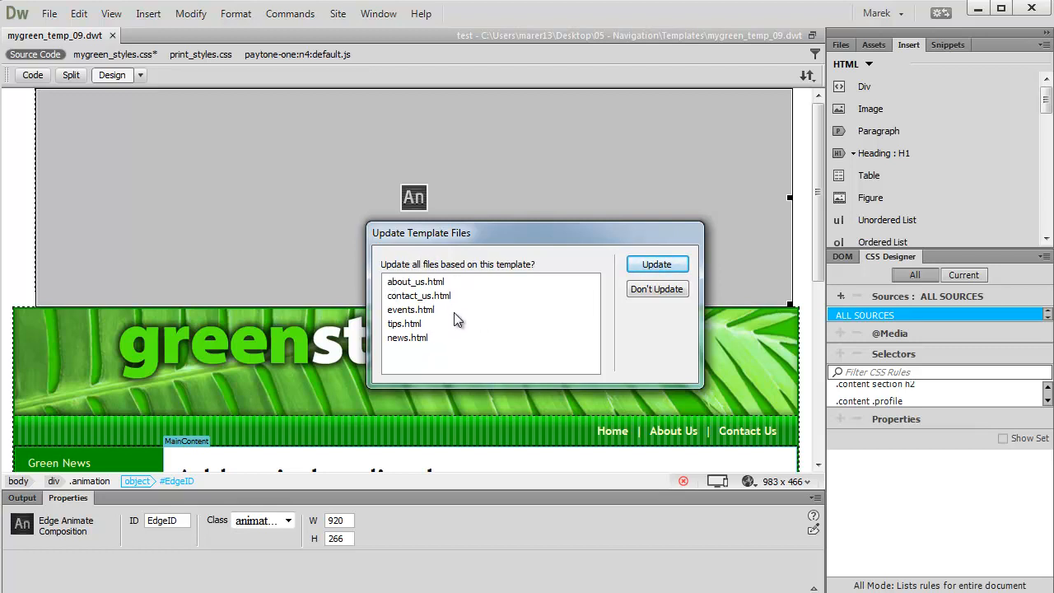
Update the five template-based pages, dismiss the update report, and save all files
{"action": "left_click", "coordinate": [657, 264]}
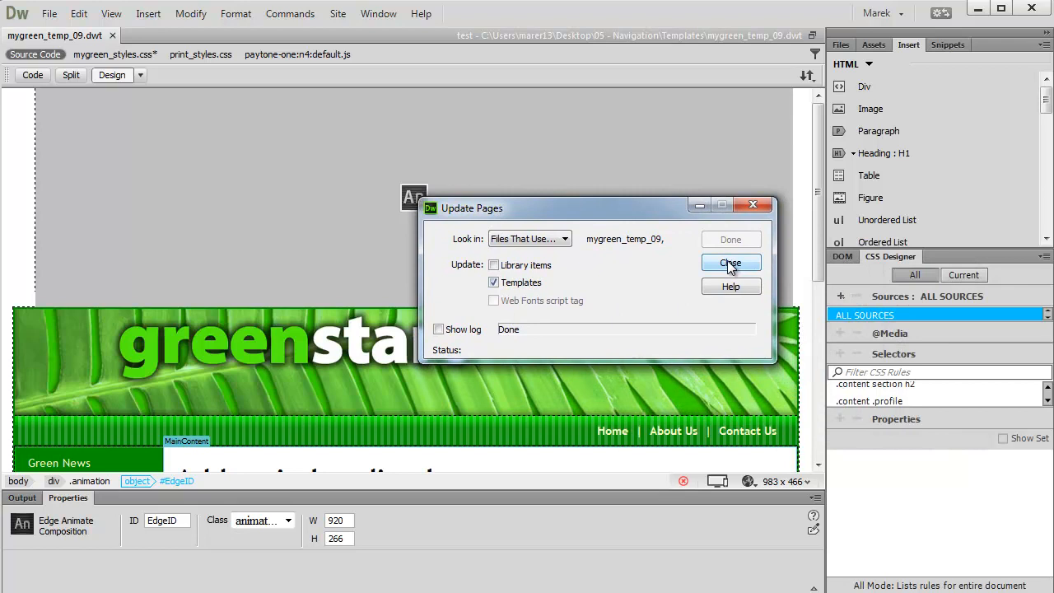
{"action": "left_click", "coordinate": [729, 263]}
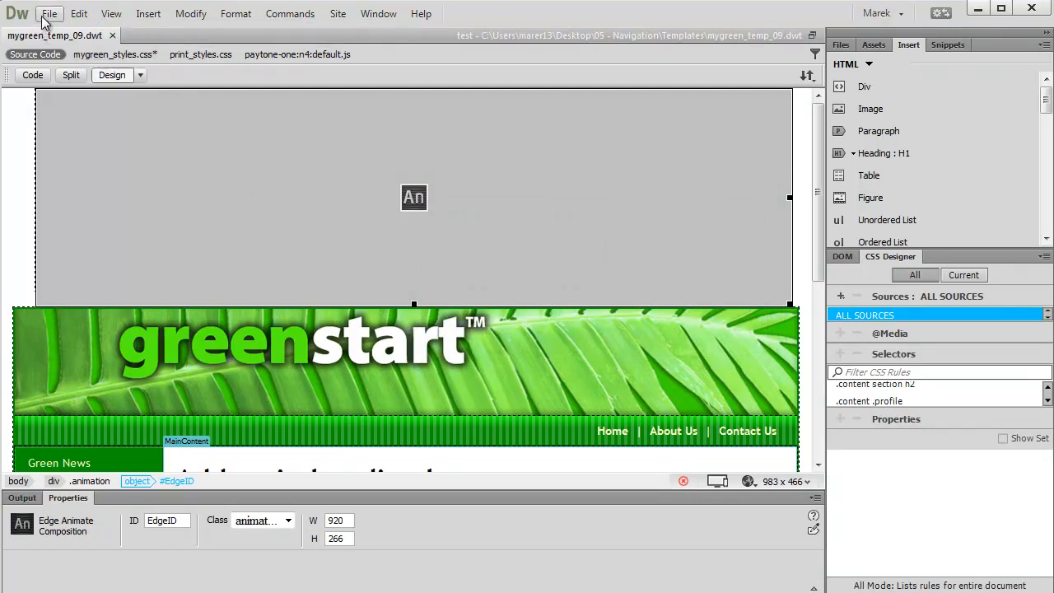
{"action": "left_click", "coordinate": [49, 13]}
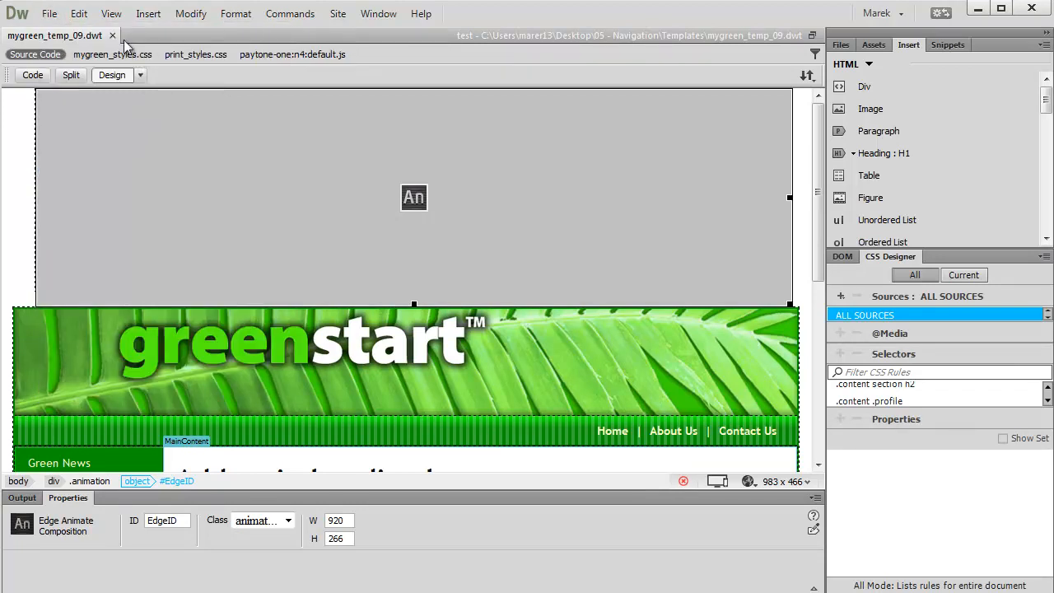
{"action": "mouse_move", "coordinate": [327, 226]}
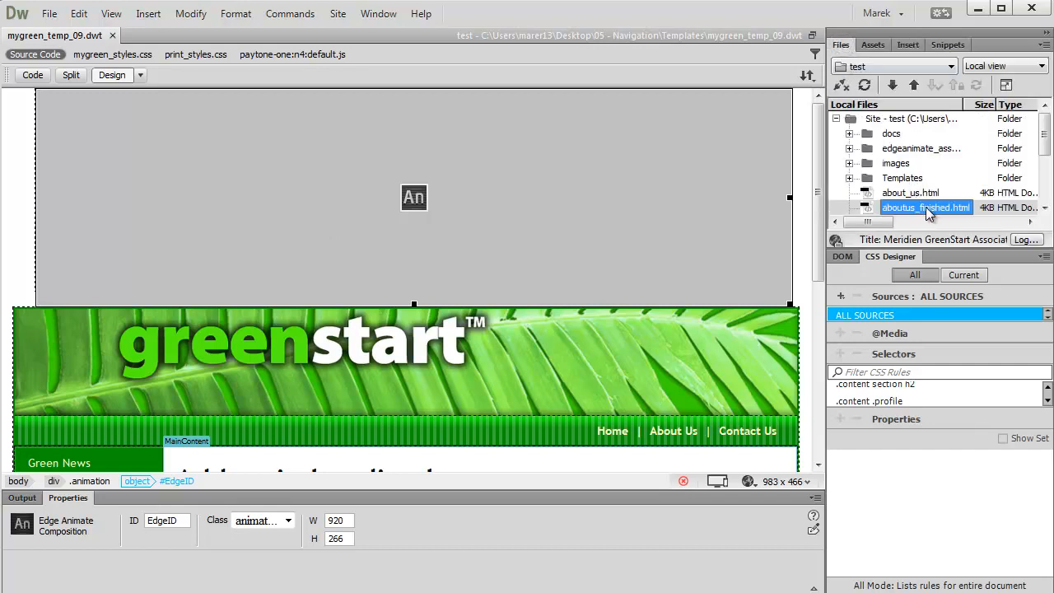
Open news.html from the site file list to view its inherited Edge Animate banner
{"action": "left_click", "coordinate": [925, 206]}
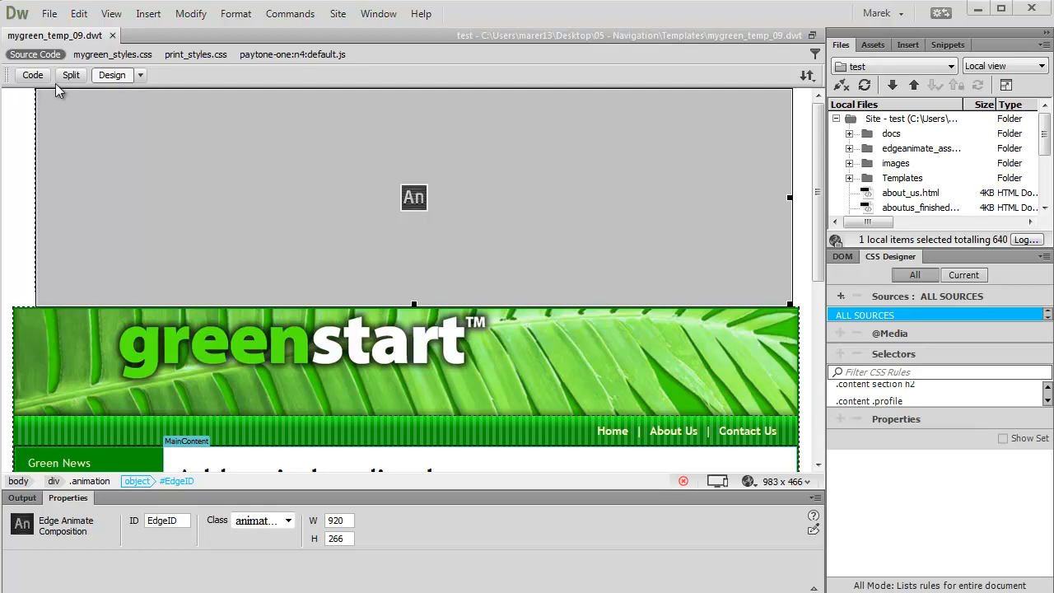
{"action": "mouse_move", "coordinate": [92, 119]}
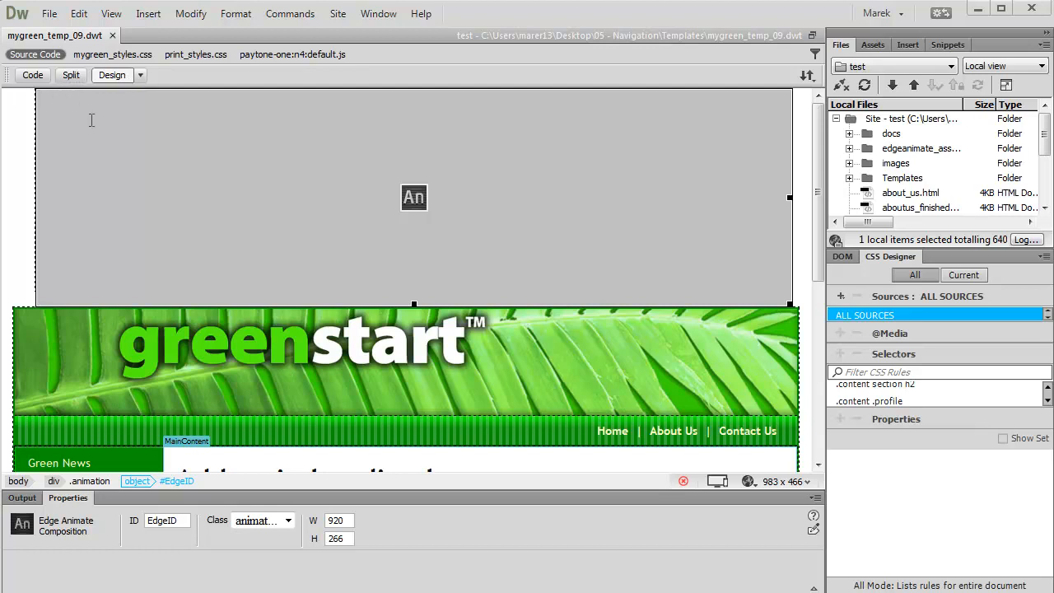
{"action": "mouse_move", "coordinate": [295, 276]}
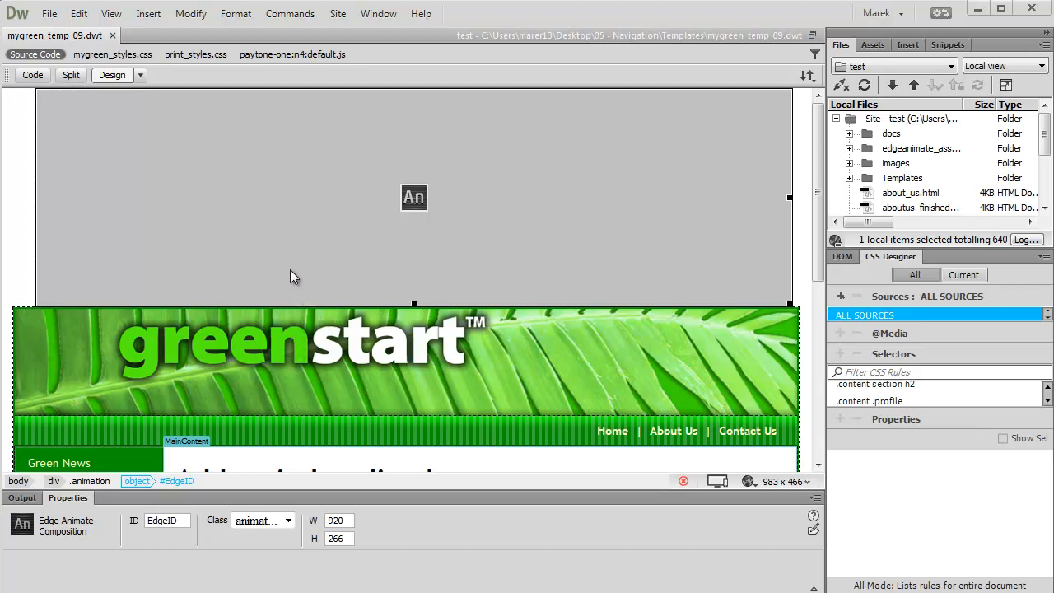
{"action": "mouse_move", "coordinate": [303, 214]}
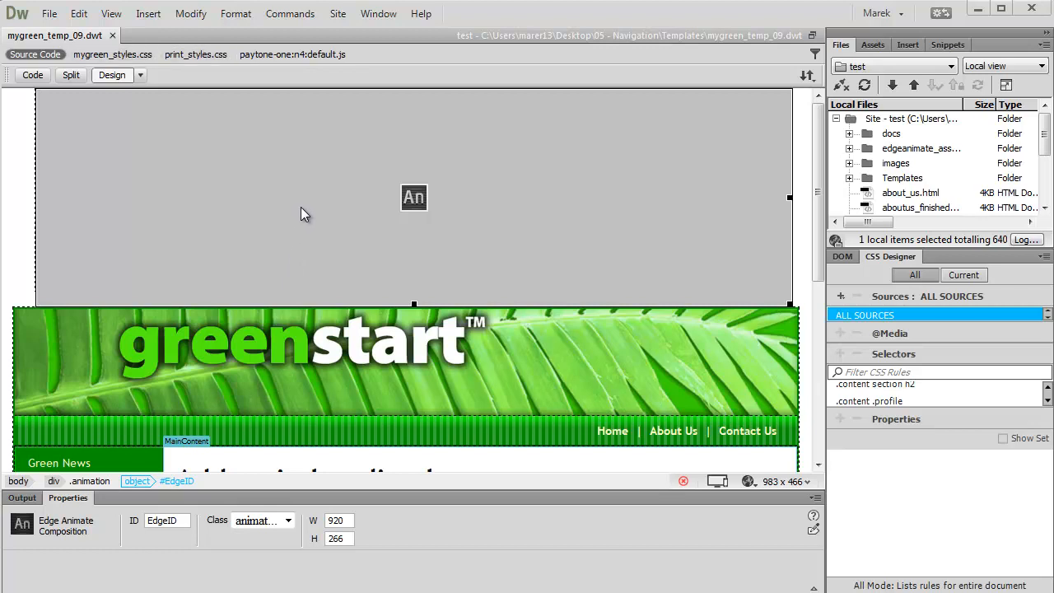
{"action": "left_click", "coordinate": [49, 14]}
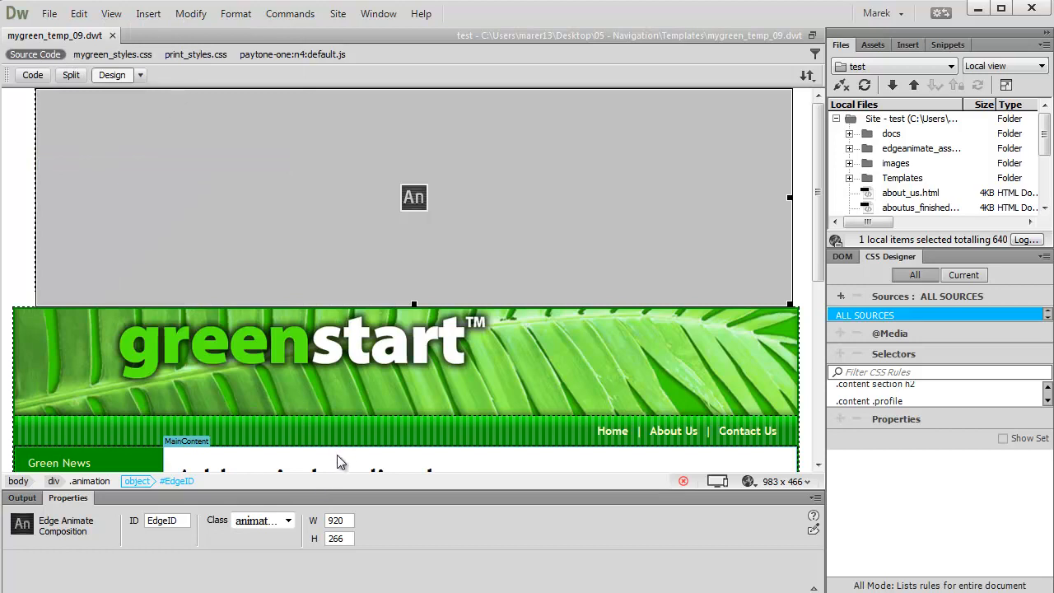
{"action": "mouse_move", "coordinate": [807, 144]}
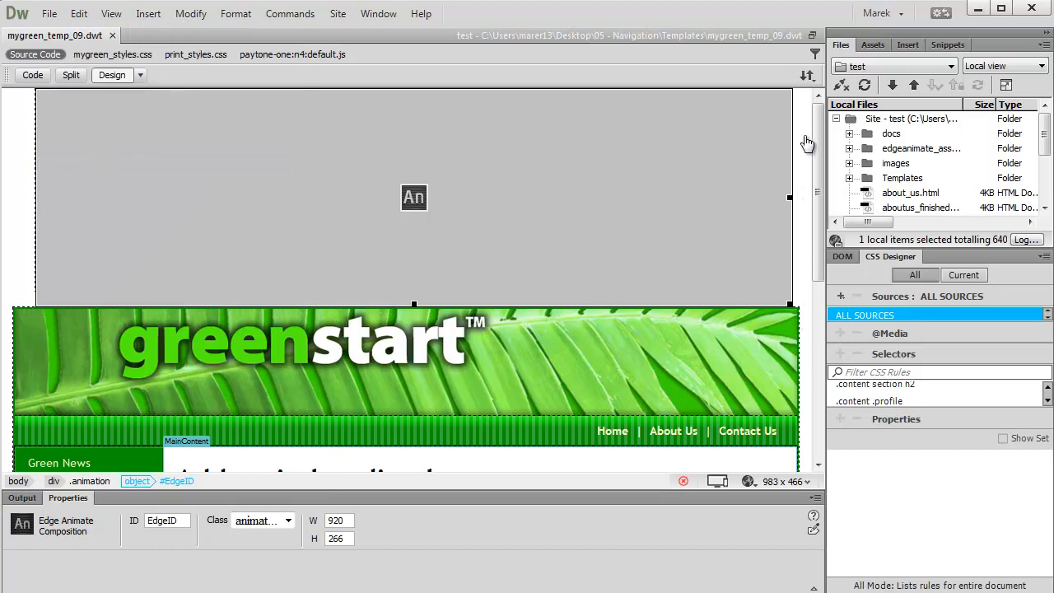
{"action": "mouse_move", "coordinate": [542, 167]}
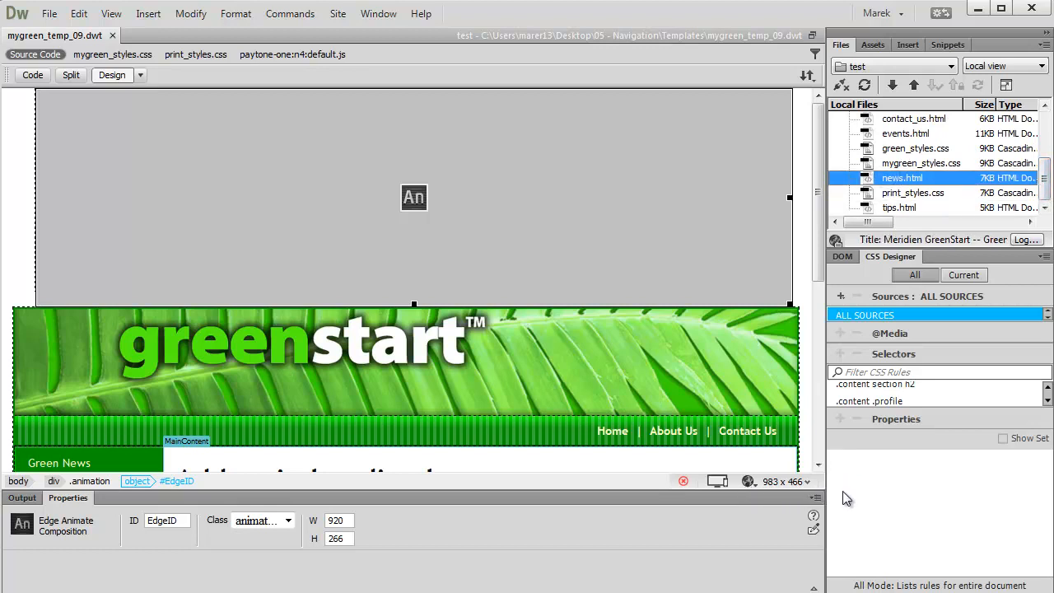
{"action": "double_click", "coordinate": [901, 177]}
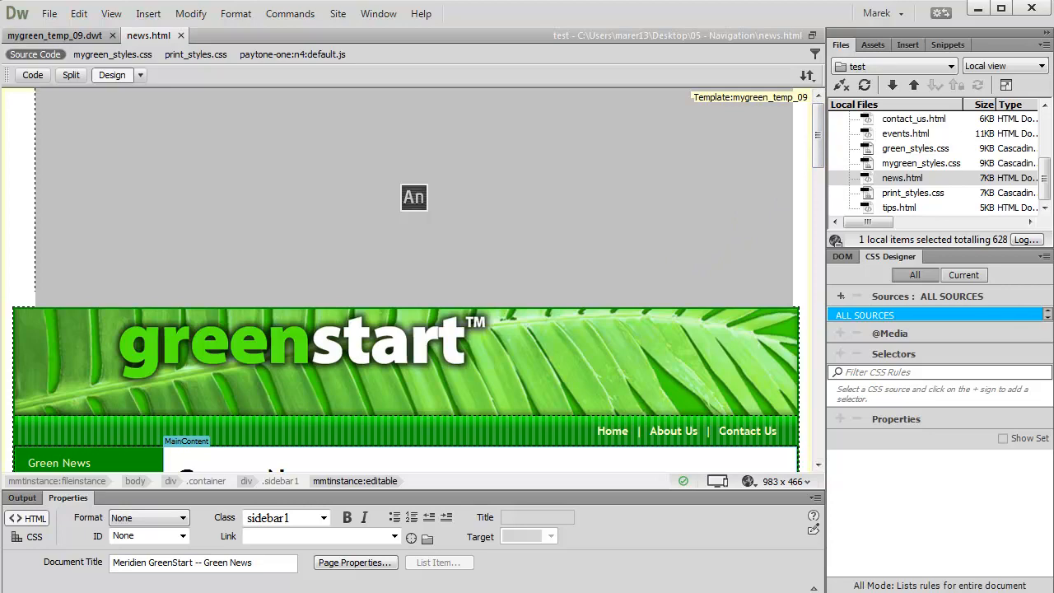
{"action": "left_click", "coordinate": [106, 75]}
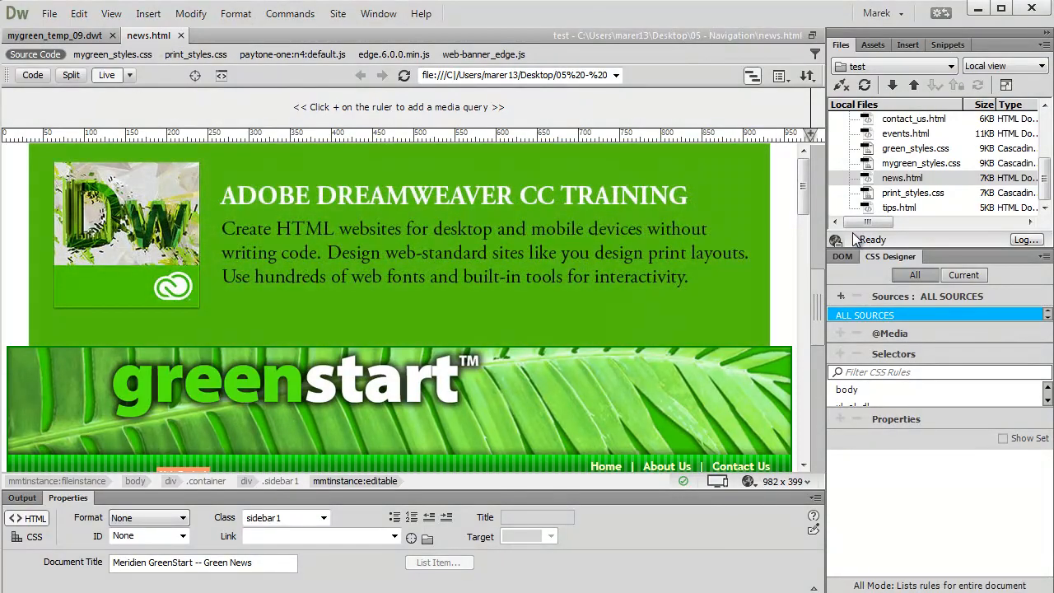
{"action": "left_click", "coordinate": [112, 75]}
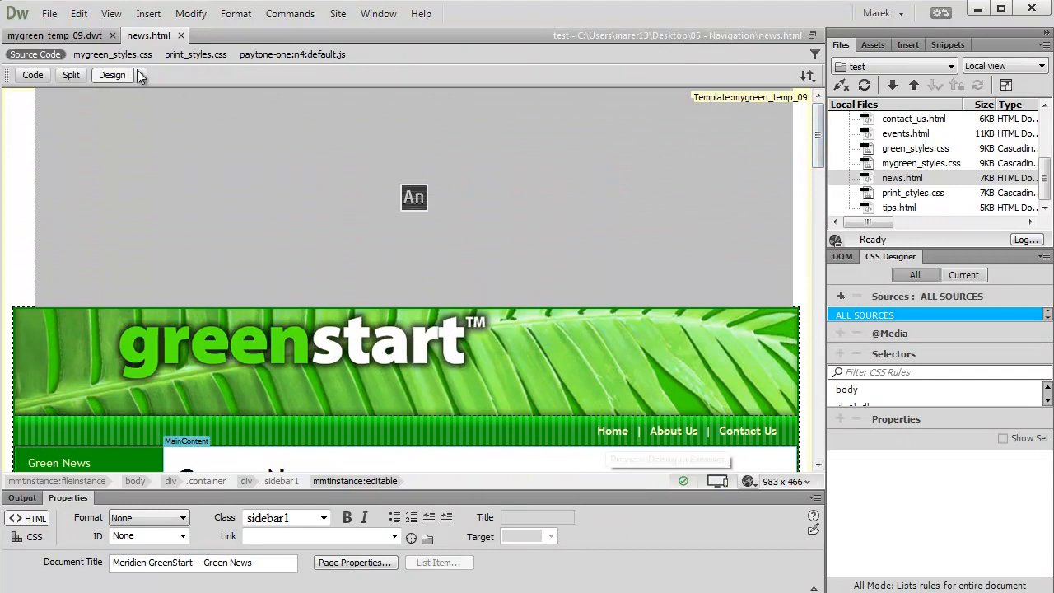
{"action": "left_click", "coordinate": [746, 480]}
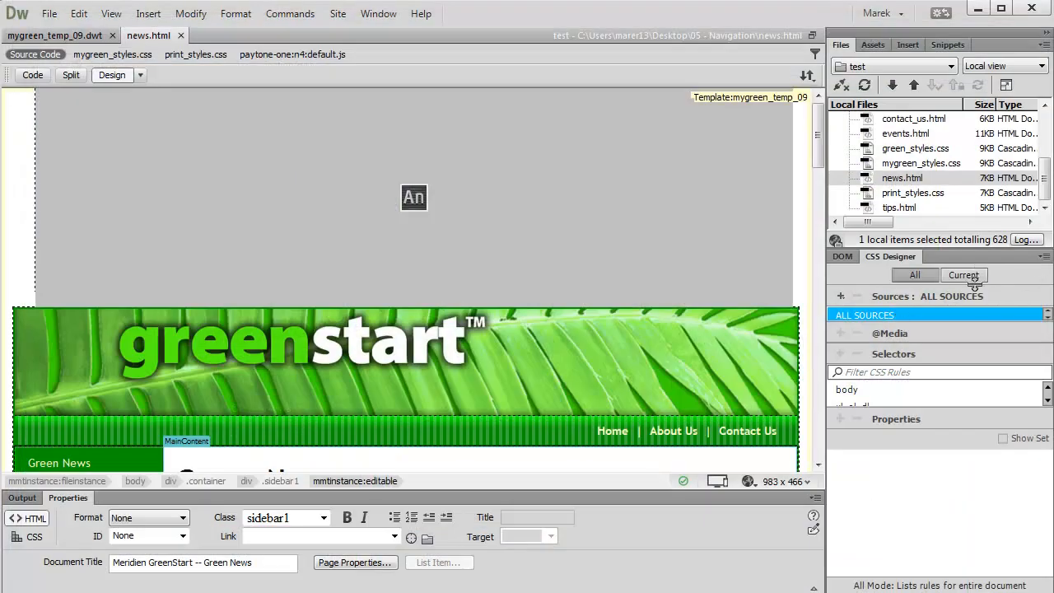
{"action": "left_click", "coordinate": [915, 275]}
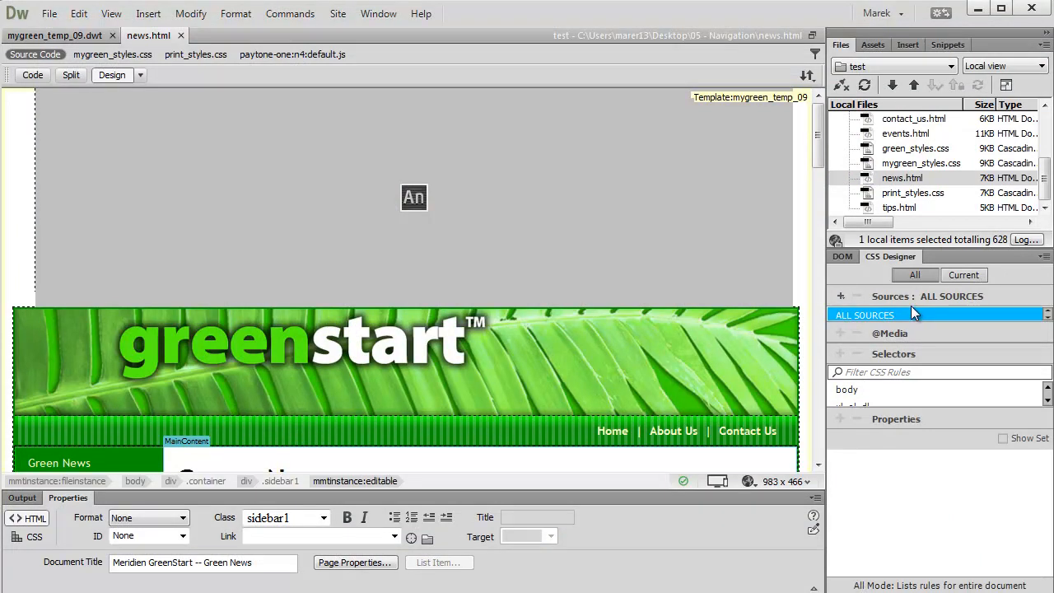
{"action": "mouse_move", "coordinate": [1001, 405]}
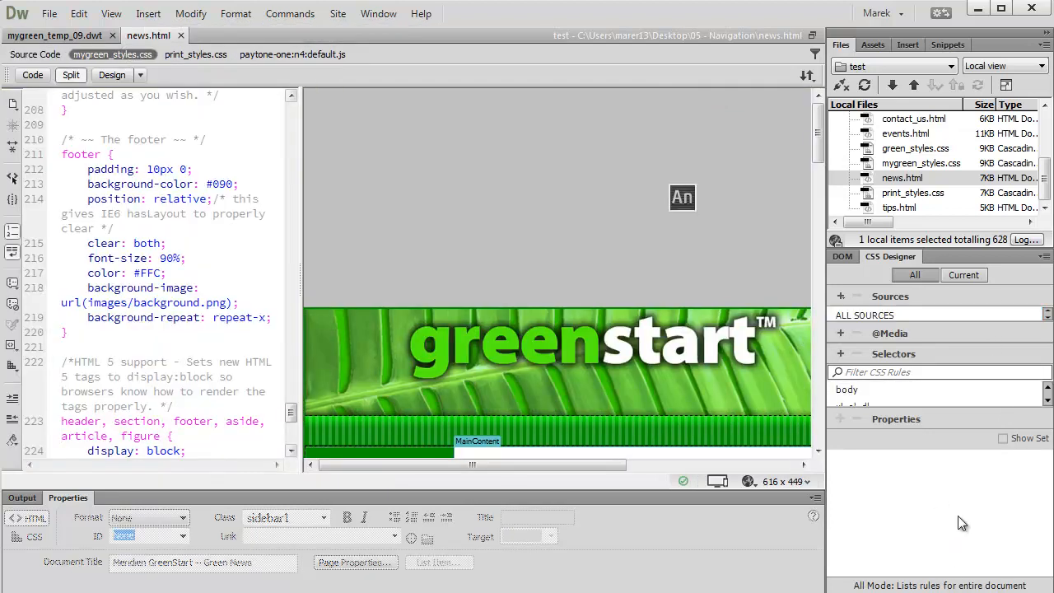
{"action": "scroll", "scroll_direction": "down", "scroll_amount": 3}
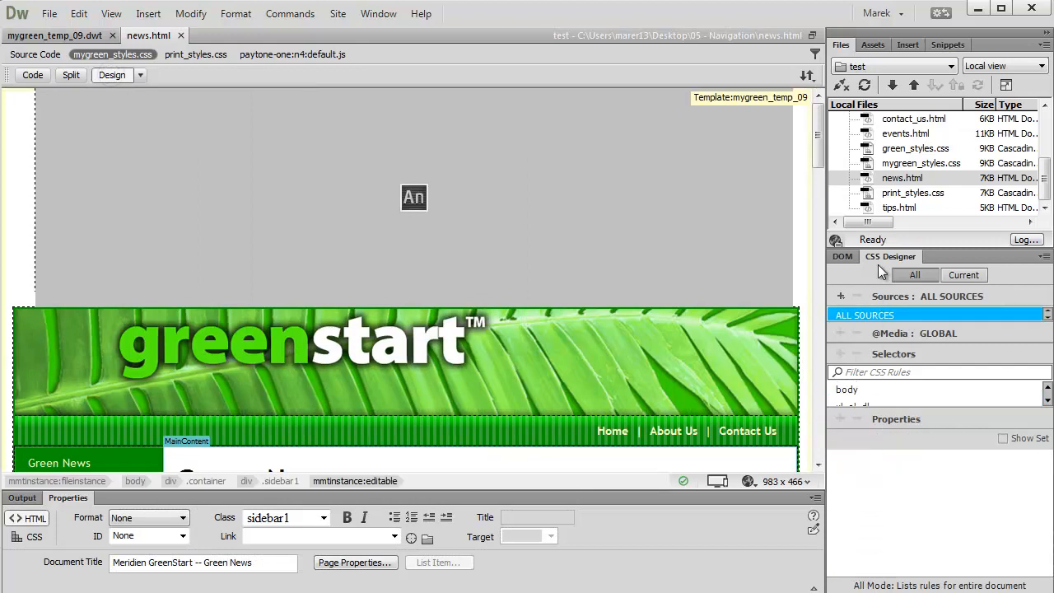
{"action": "mouse_move", "coordinate": [971, 576]}
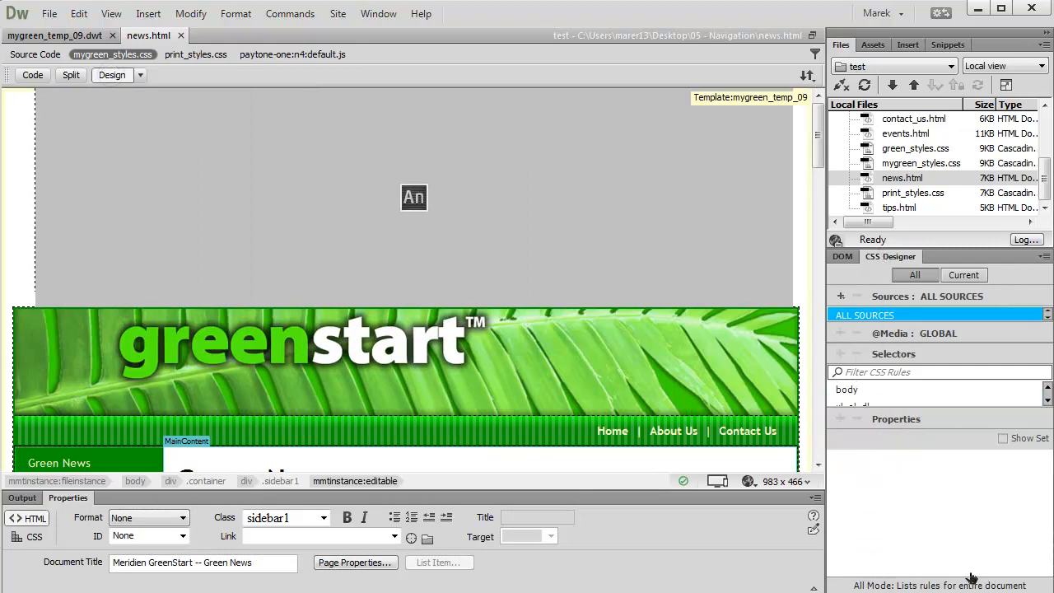
{"action": "mouse_move", "coordinate": [1002, 511]}
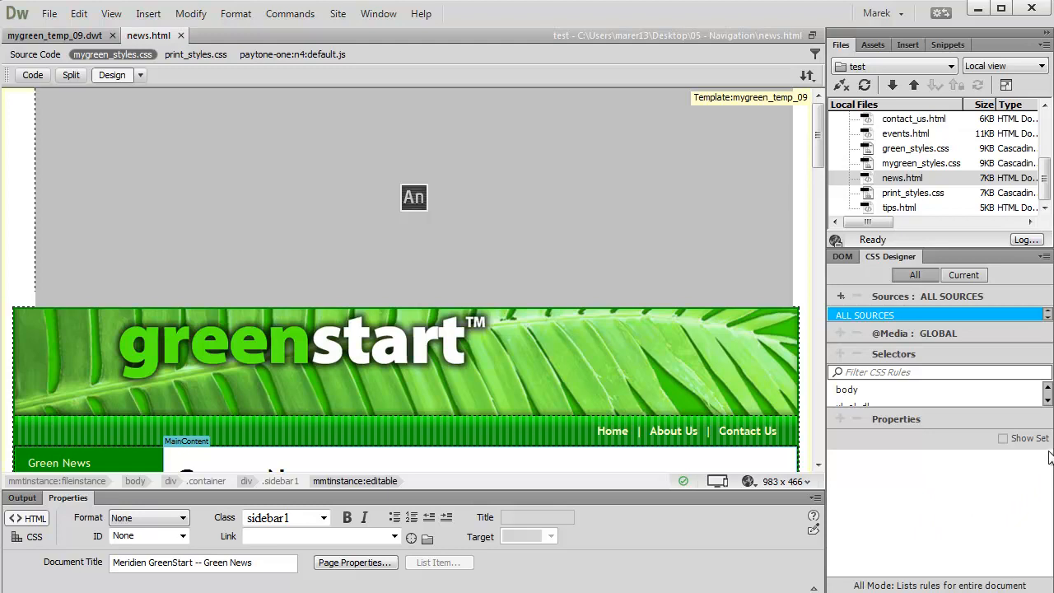
{"action": "mouse_move", "coordinate": [959, 487]}
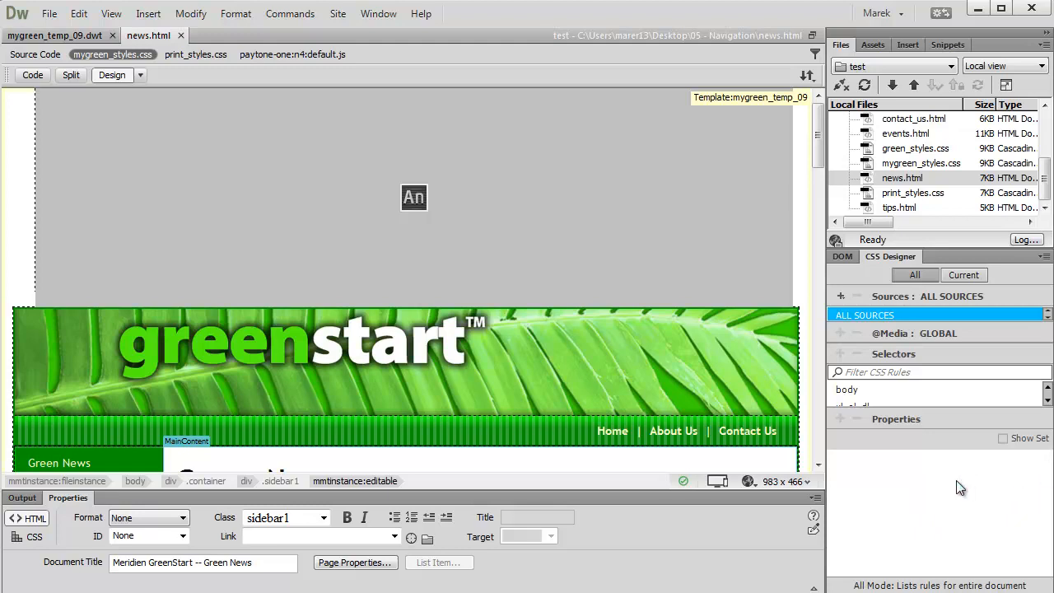